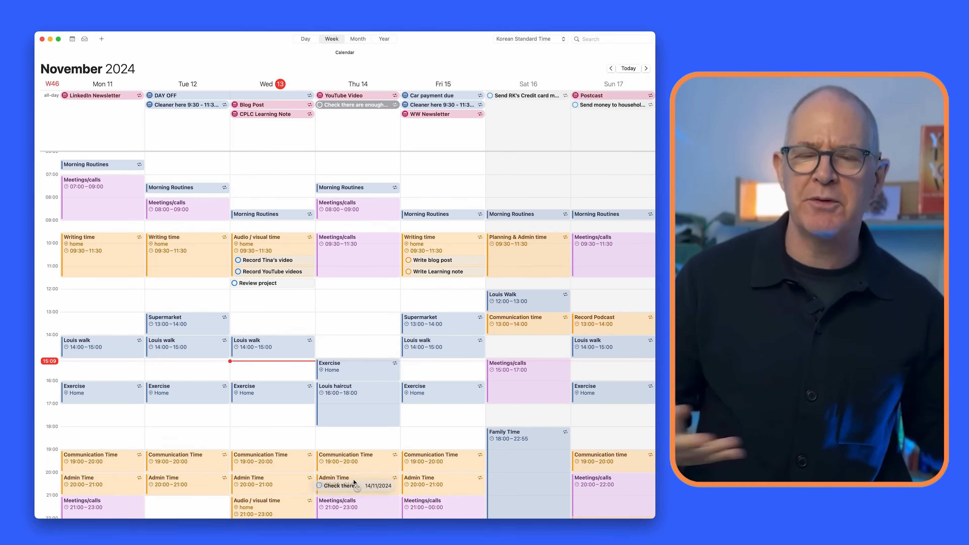
mouse_move(365, 129)
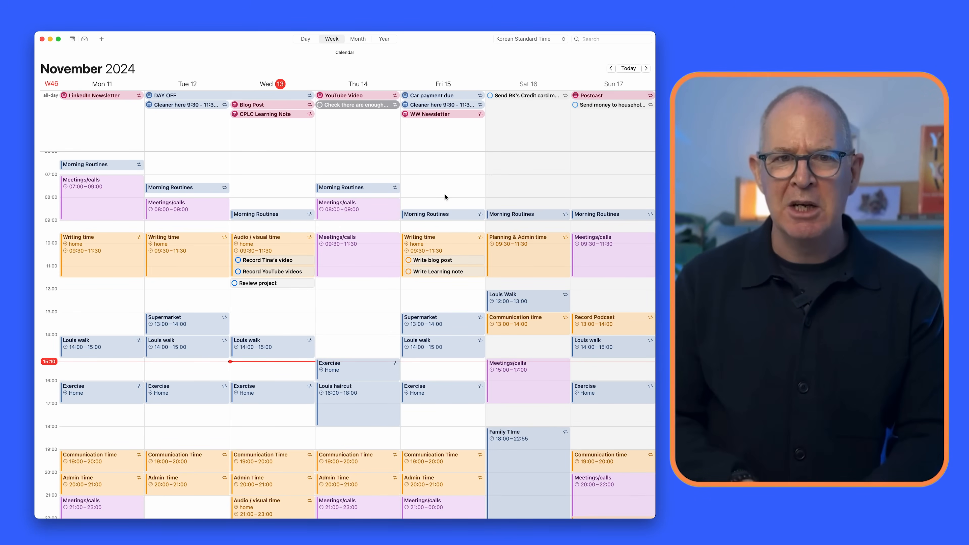
mouse_move(409, 145)
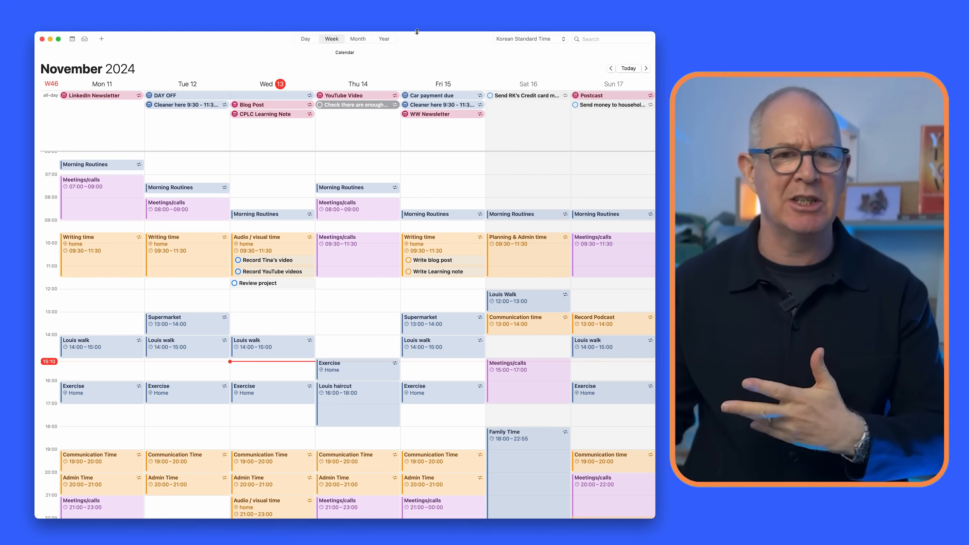
Switch to Day view from the car account reminder and move to Friday 15 November
left_click(305, 39)
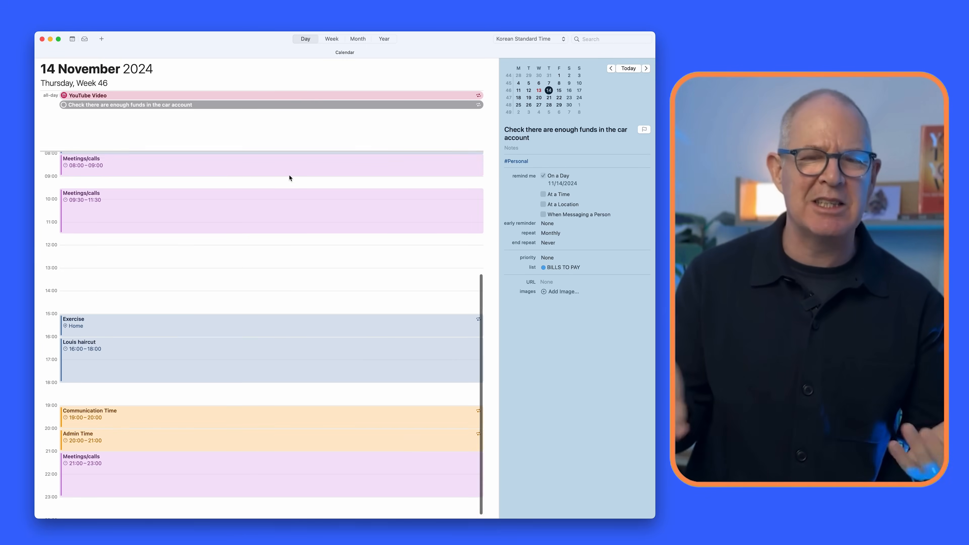
scroll("up", 3)
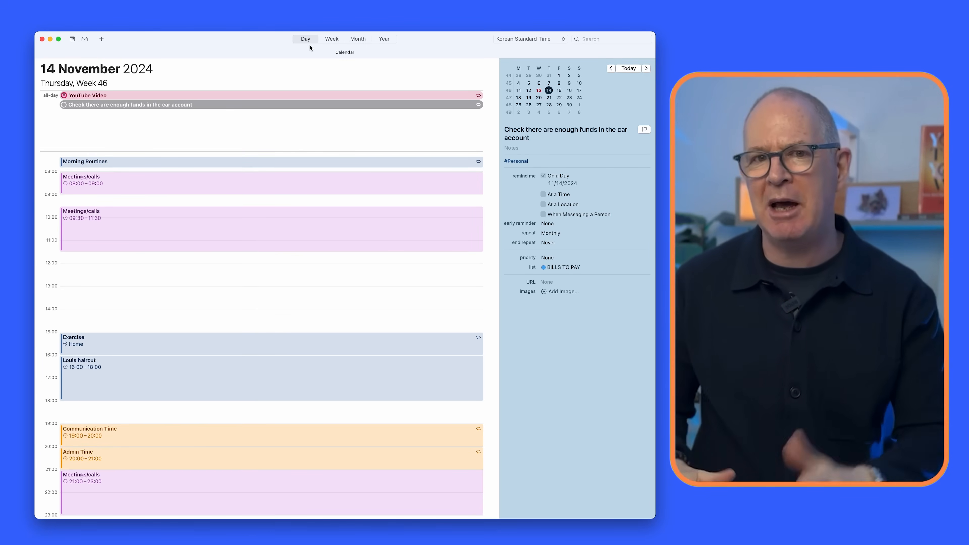
left_click(331, 38)
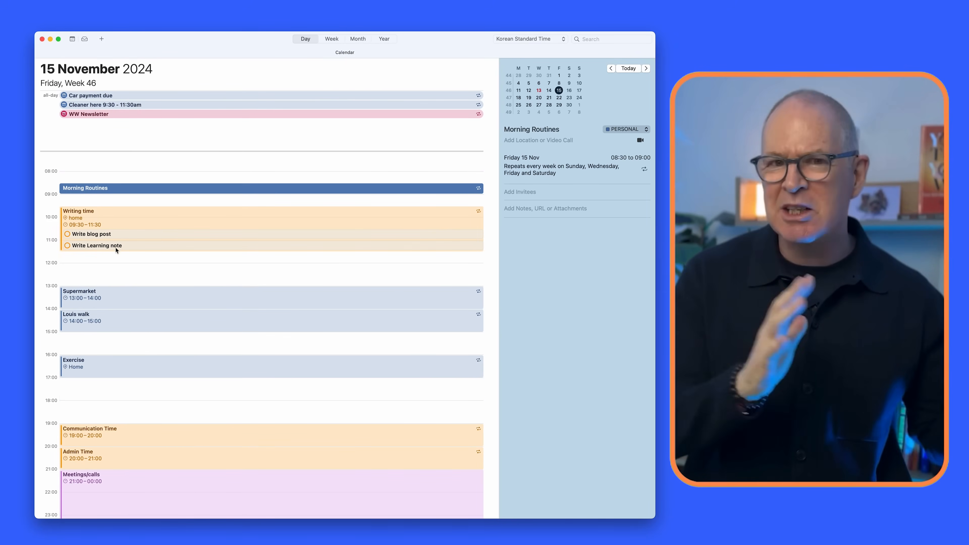
Show the inspector details of the Write Learning note reminder
left_click(97, 245)
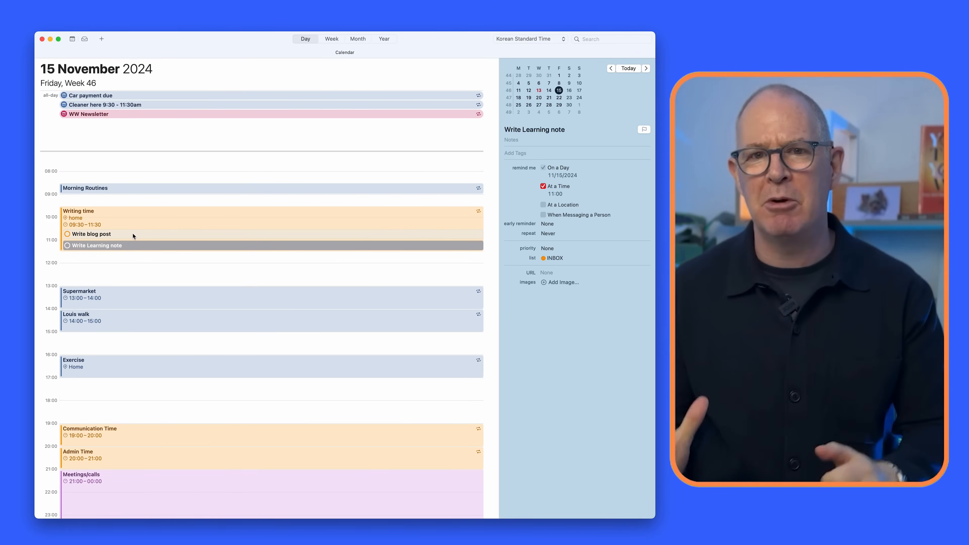
left_click(93, 233)
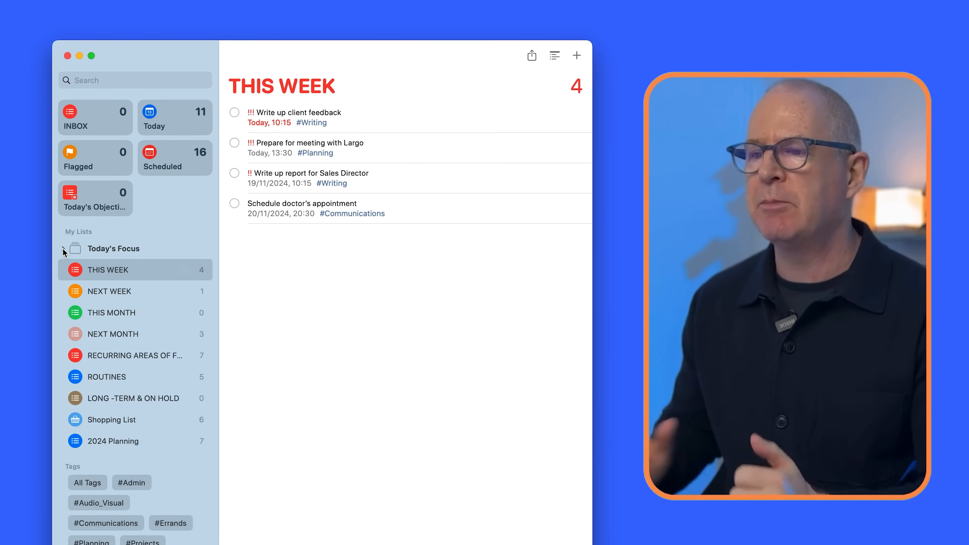
Expand Today's Focus to reveal the Must Dos, Should Dos and Could Dos lists
left_click(63, 252)
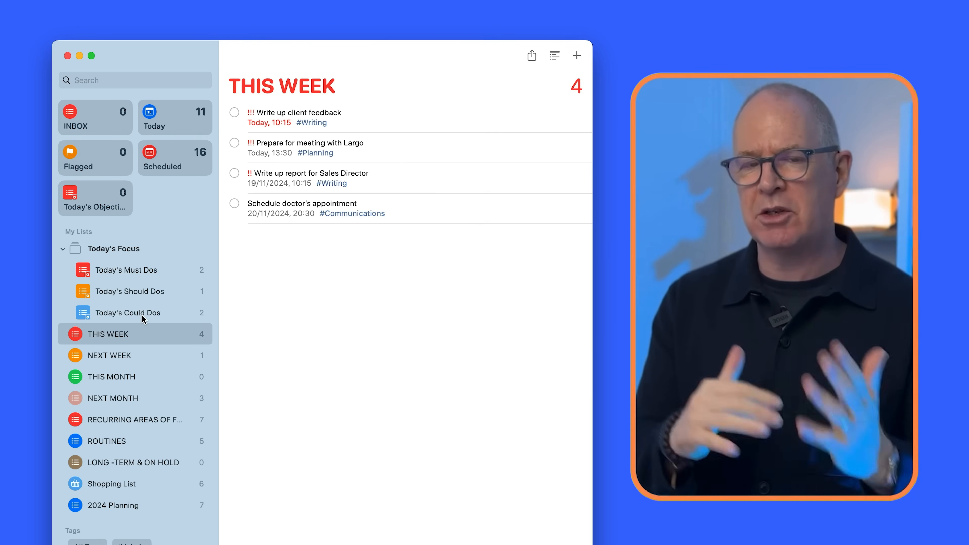
mouse_move(120, 267)
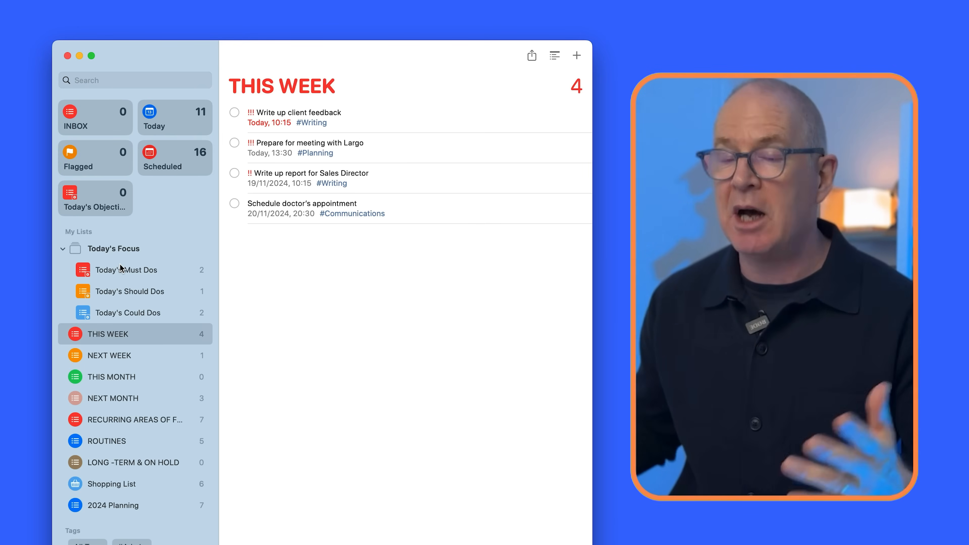
Show Smart List Info for the Today's Must Dos list
left_click(126, 270)
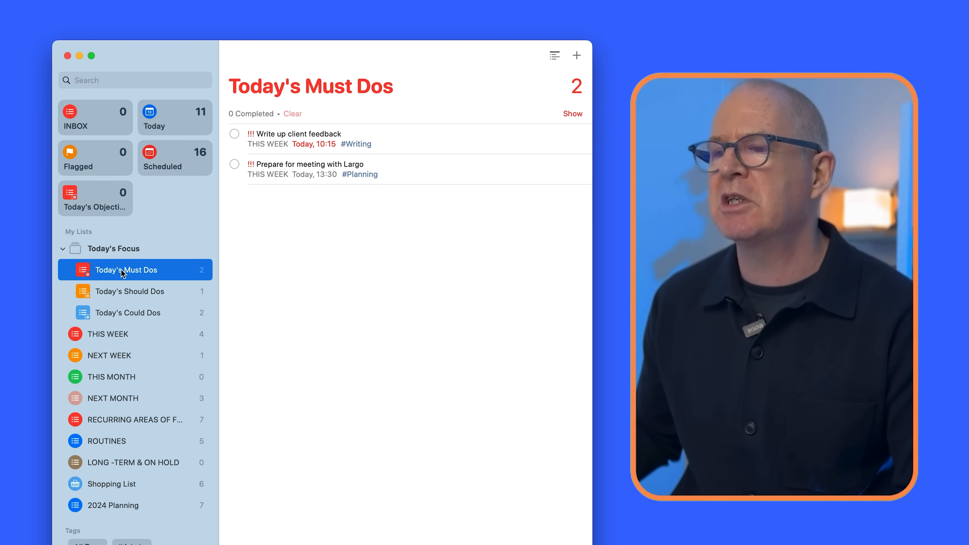
right_click(126, 270)
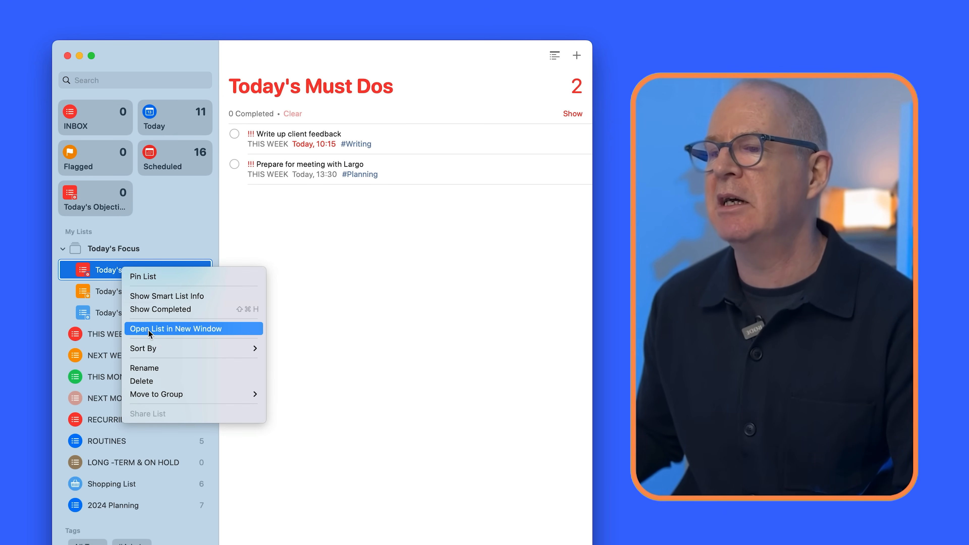
mouse_move(173, 296)
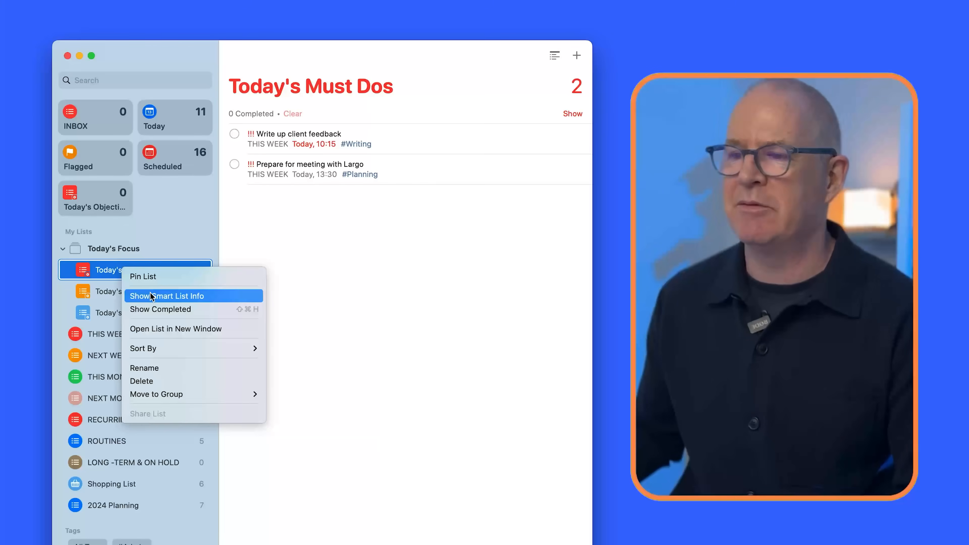
left_click(167, 295)
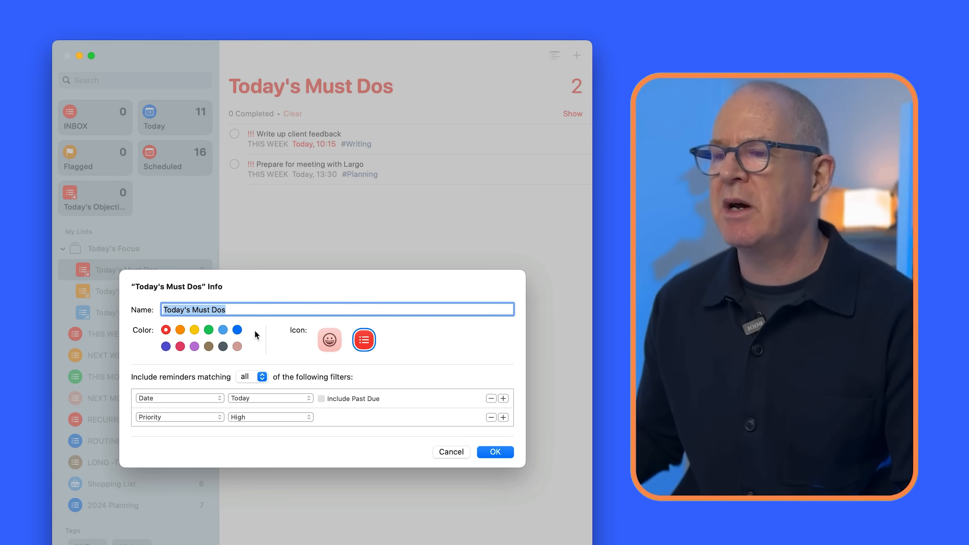
mouse_move(257, 291)
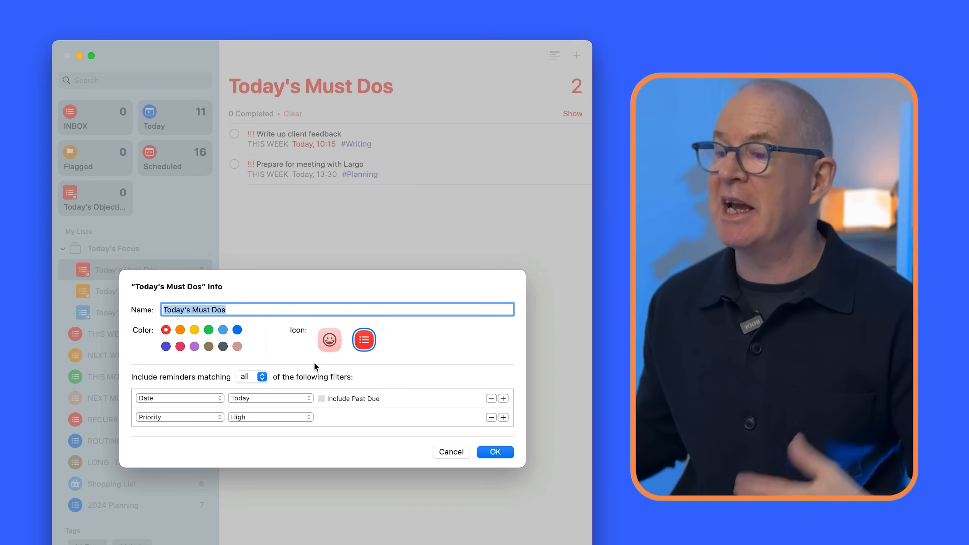
mouse_move(385, 355)
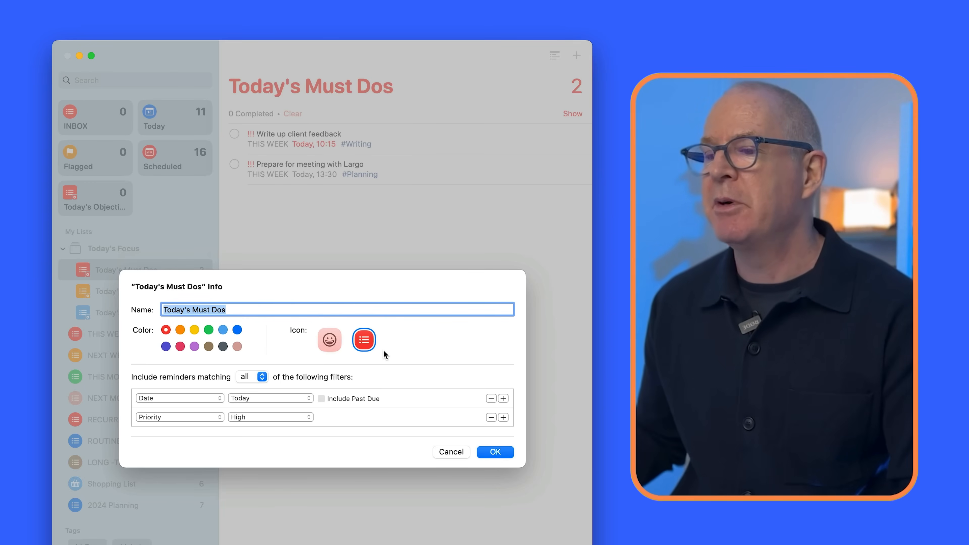
mouse_move(164, 458)
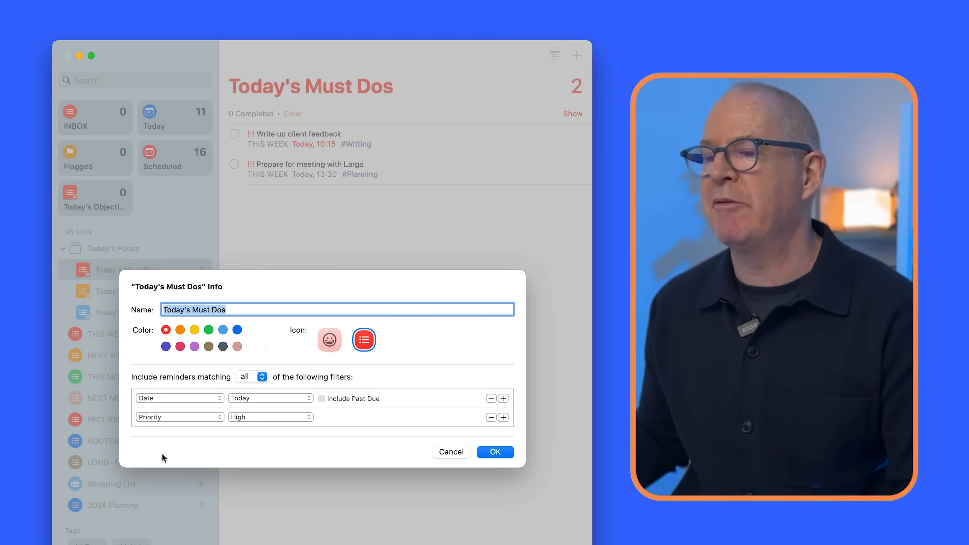
mouse_move(172, 402)
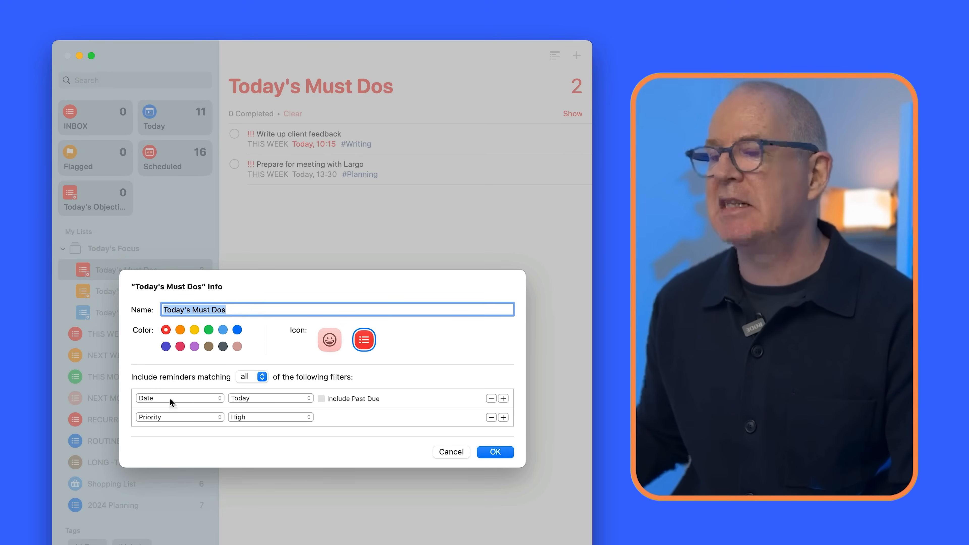
Inspect the filters, confirming Date is Today and the second filter is Priority
left_click(179, 397)
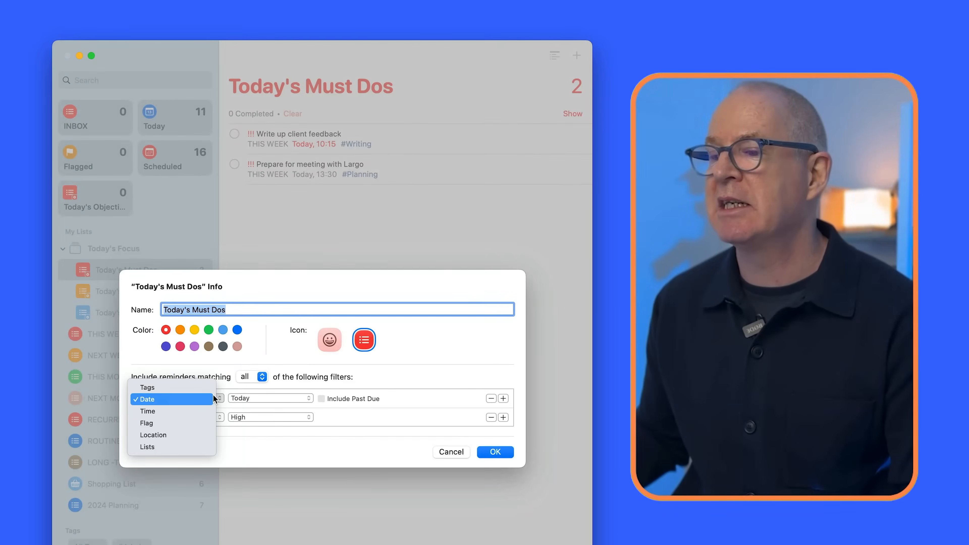
left_click(270, 397)
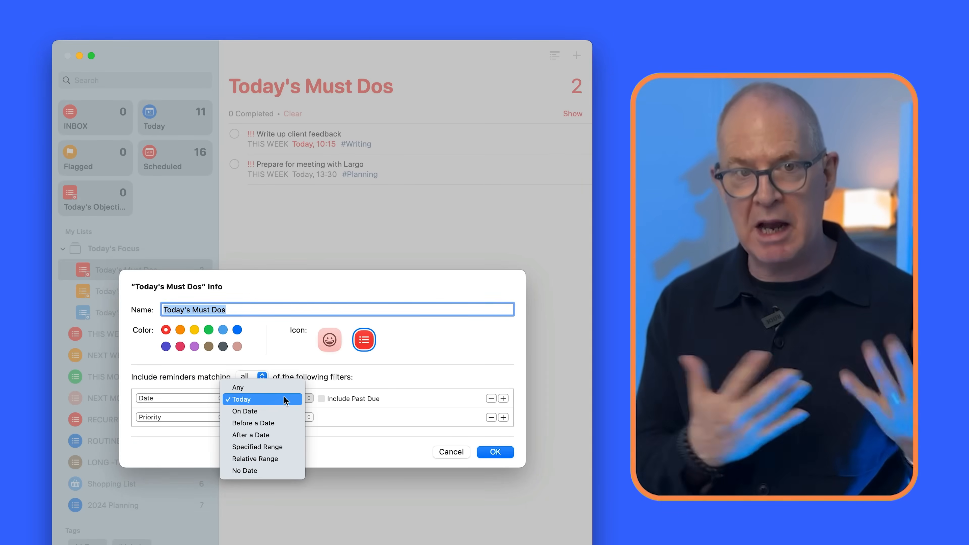
left_click(241, 398)
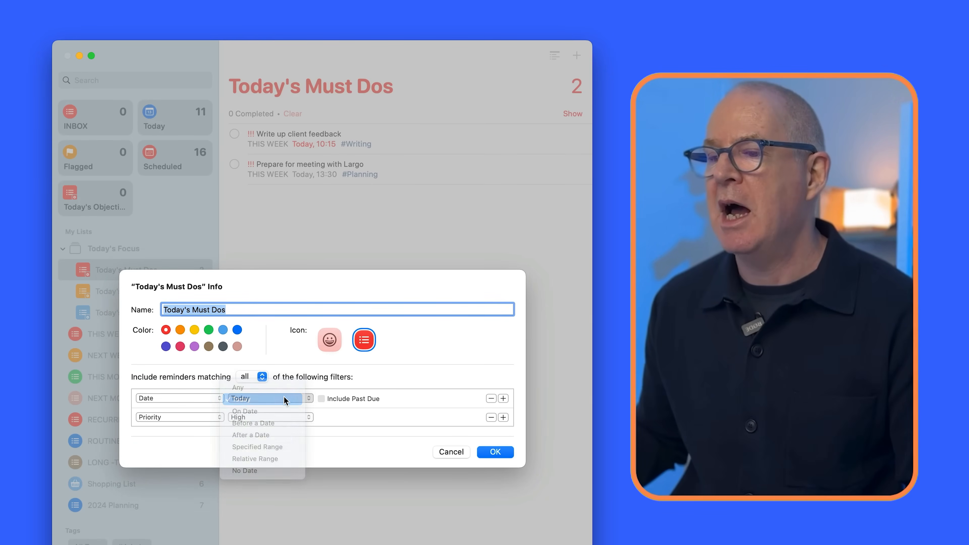
left_click(179, 416)
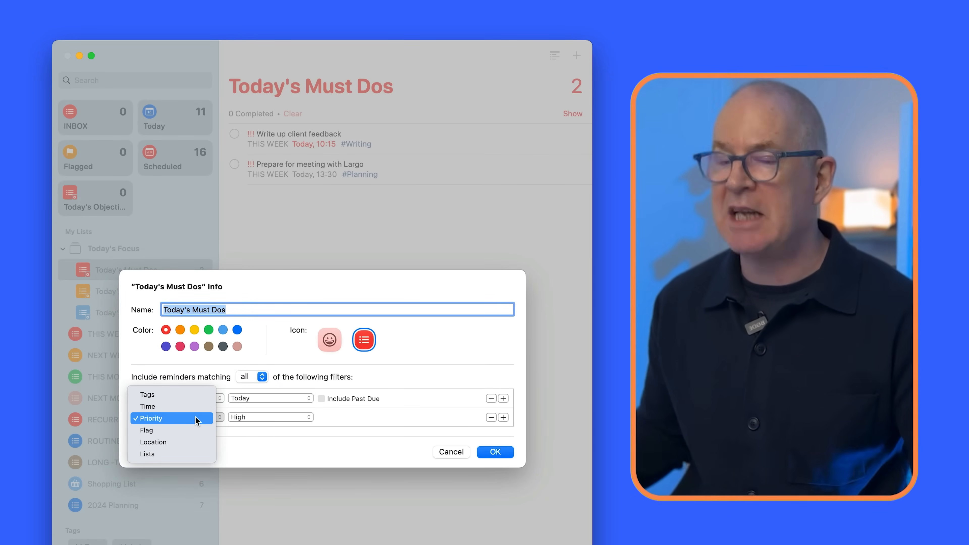
mouse_move(265, 442)
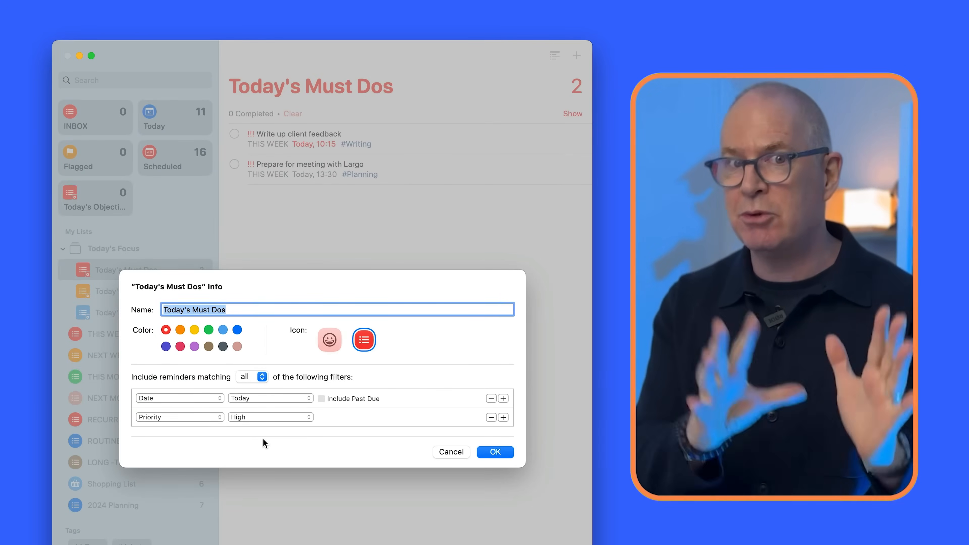
mouse_move(457, 437)
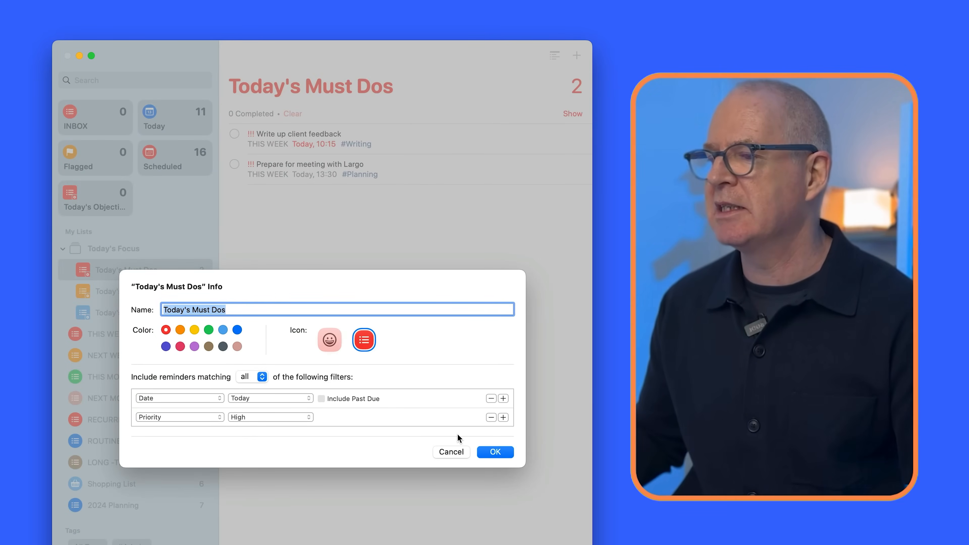
left_click(494, 452)
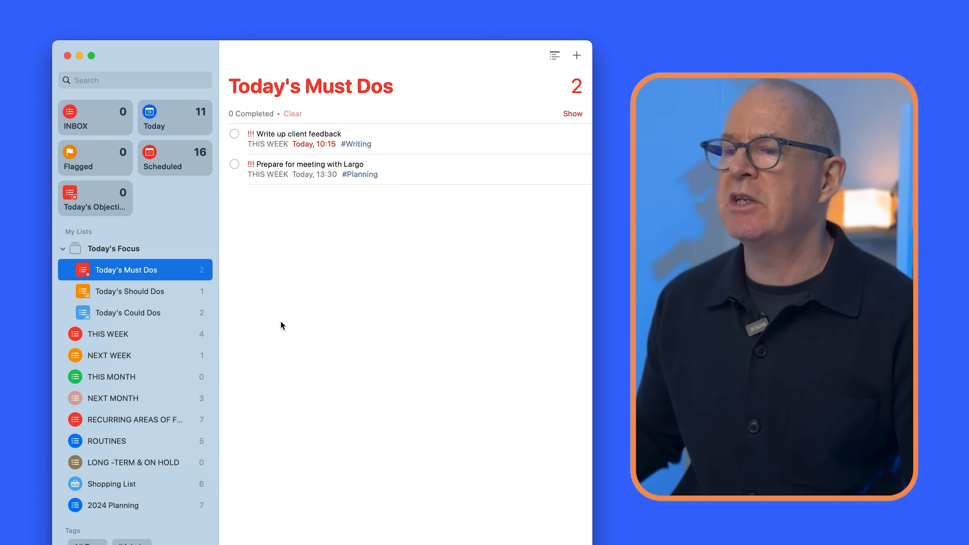
left_click(129, 291)
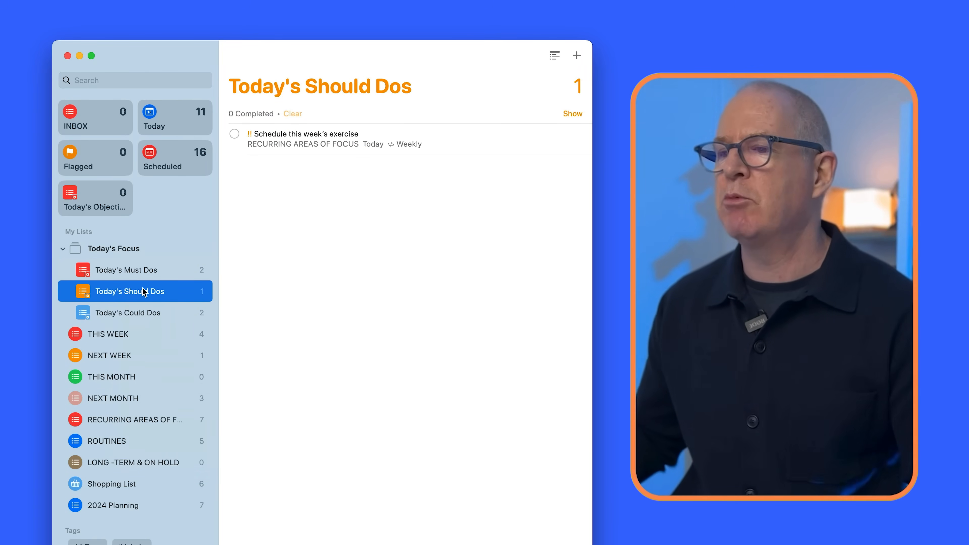
double_click(130, 291)
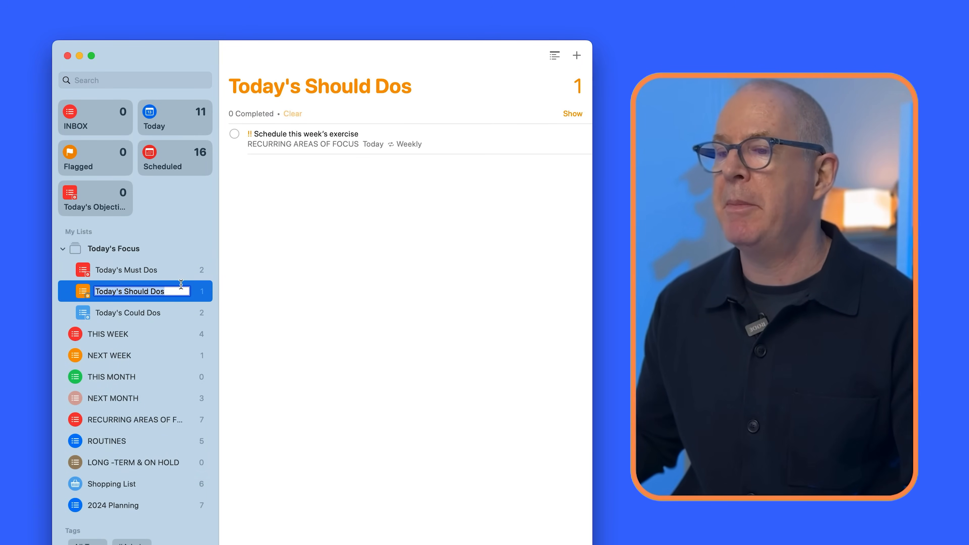
right_click(130, 291)
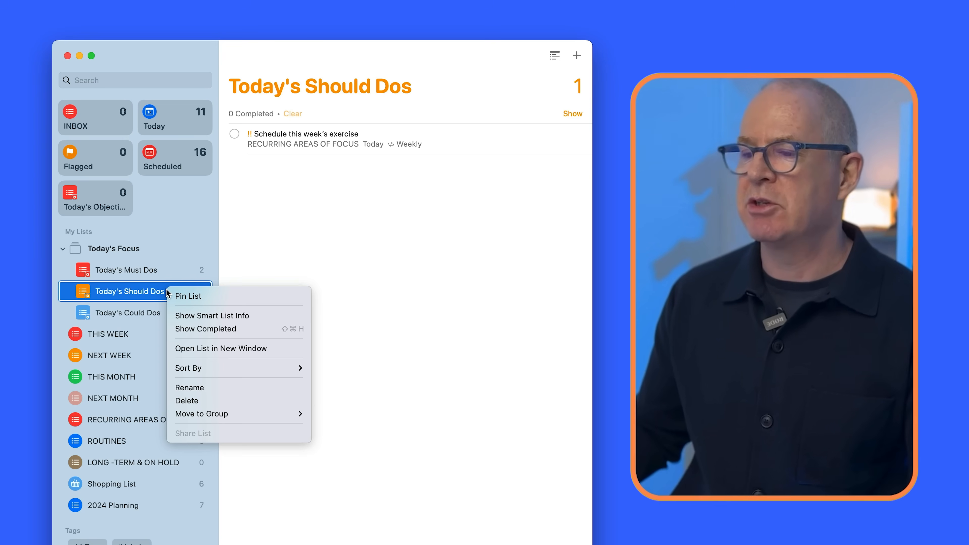
mouse_move(206, 327)
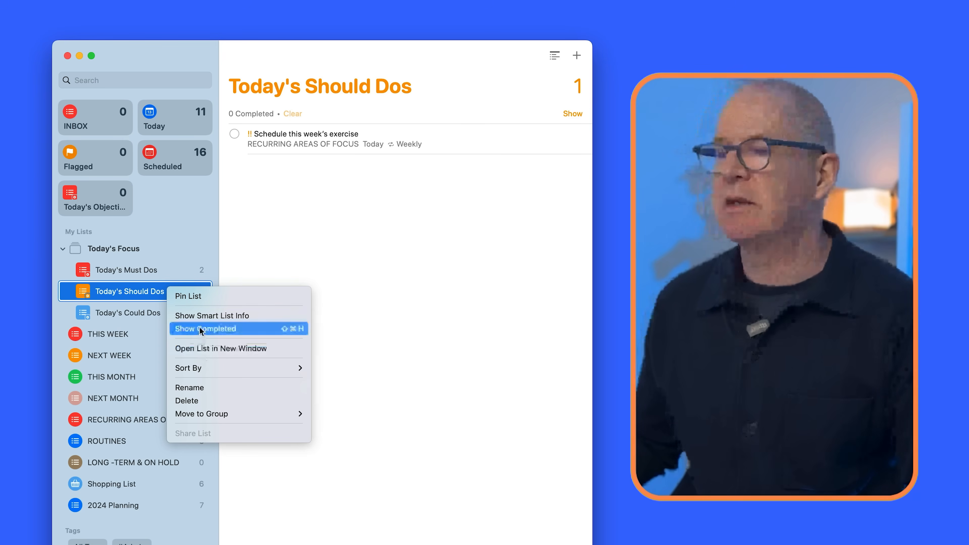
left_click(211, 315)
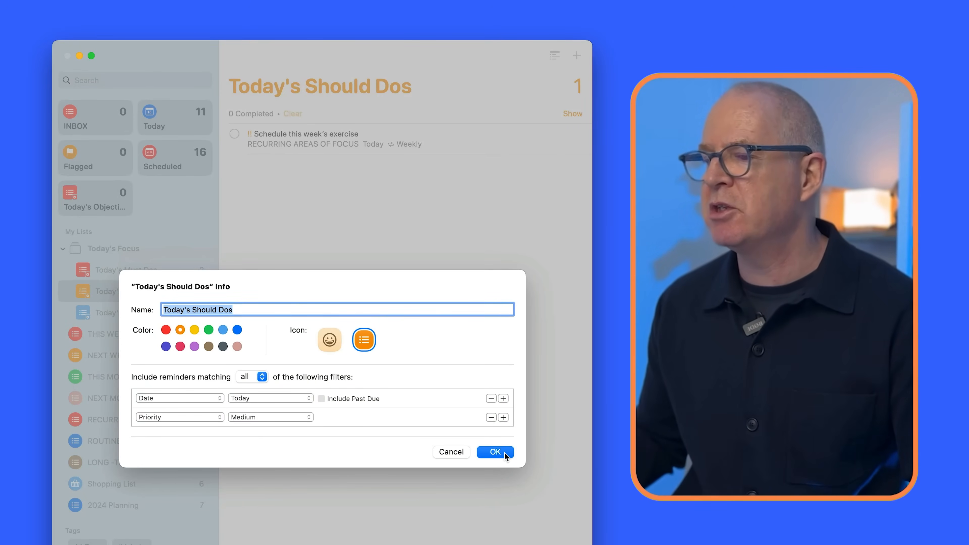
left_click(495, 452)
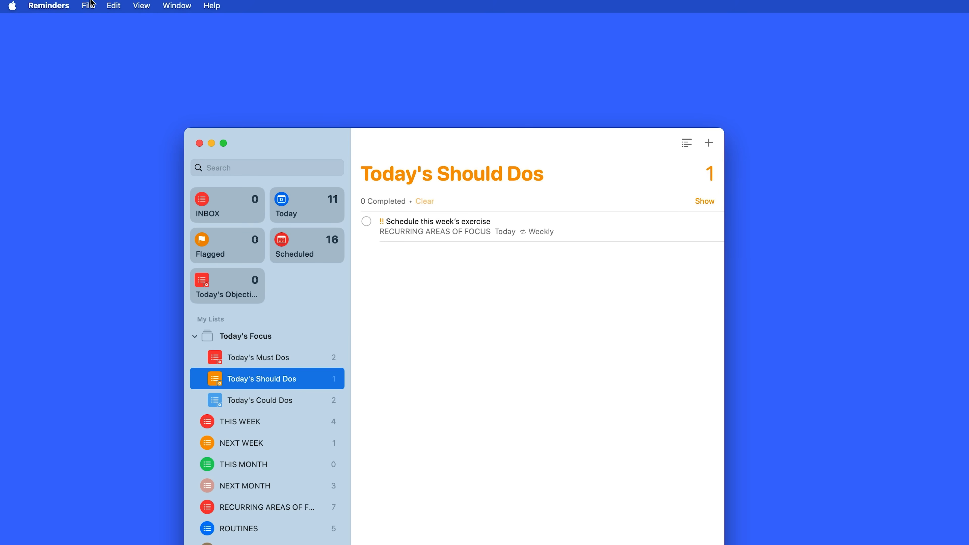
left_click(88, 6)
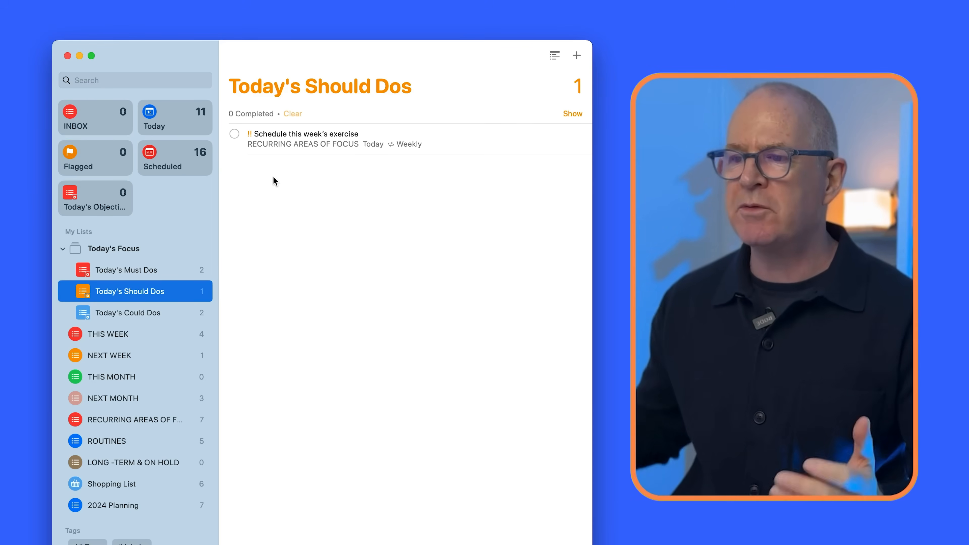
mouse_move(126, 262)
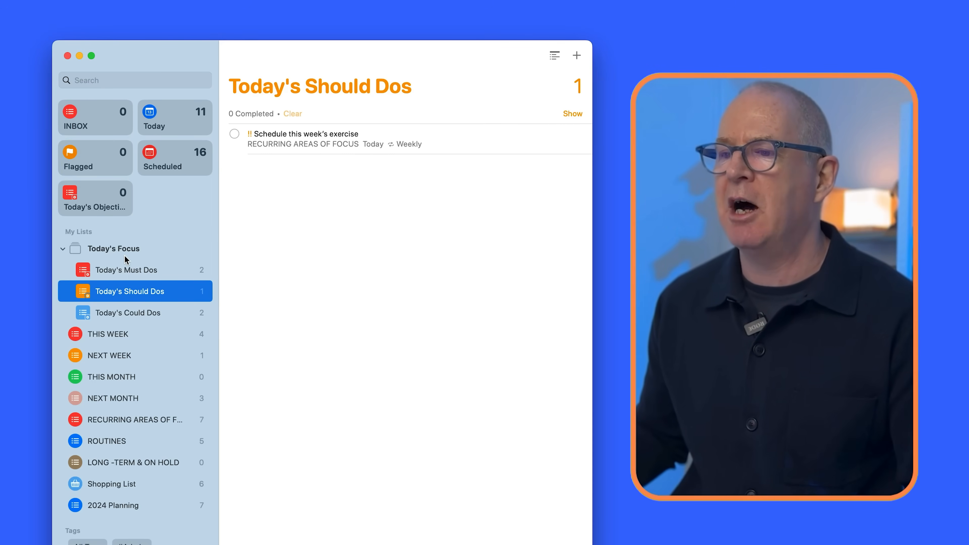
mouse_move(127, 313)
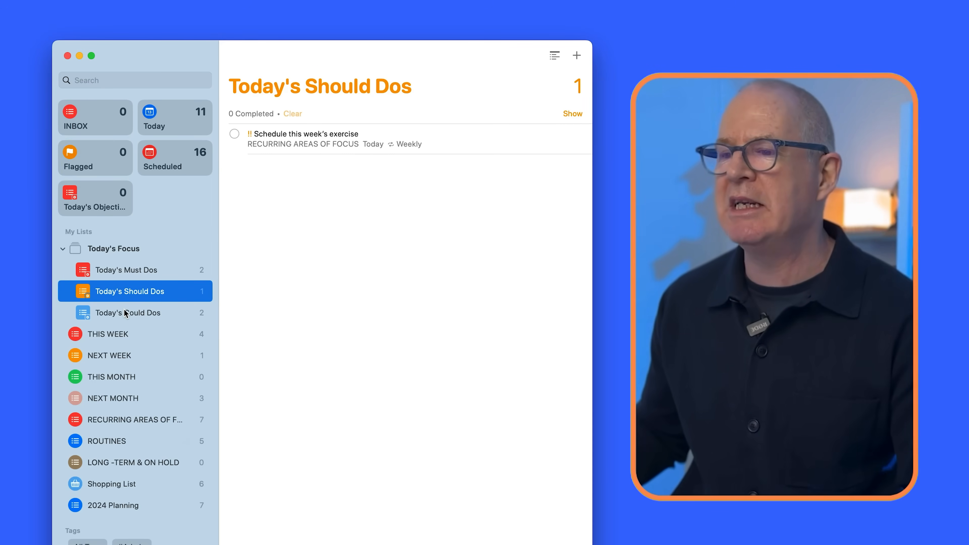
Show details of the Write up report for Sales Director reminder in THIS WEEK
left_click(108, 333)
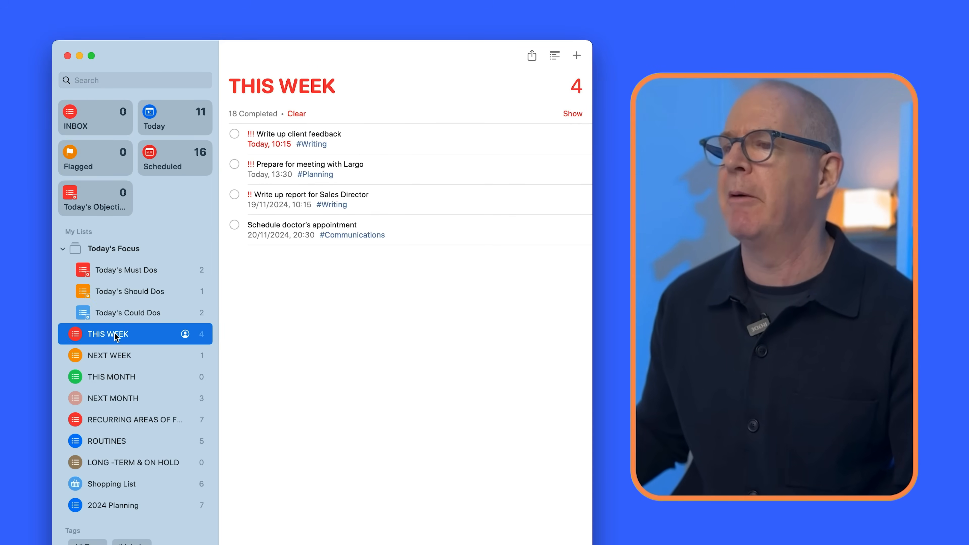
mouse_move(294, 212)
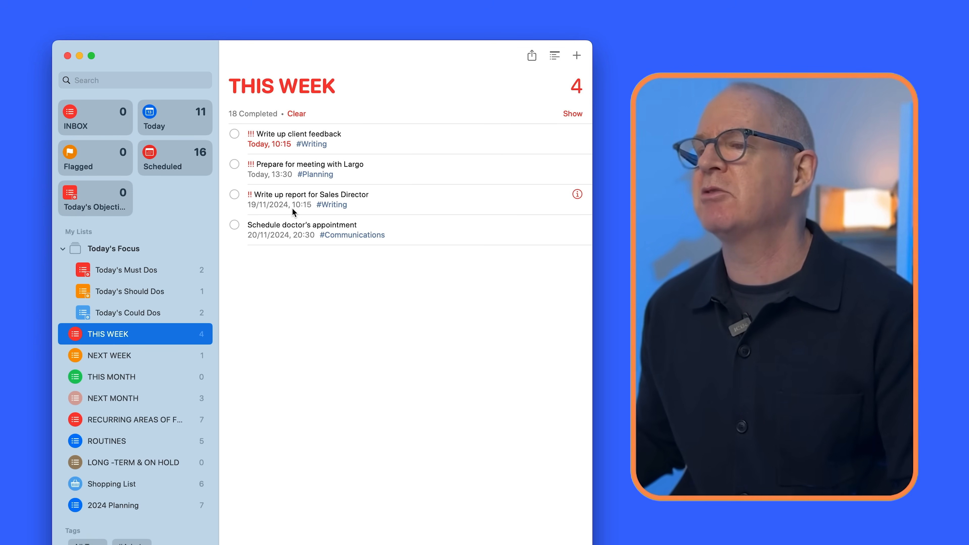
mouse_move(375, 194)
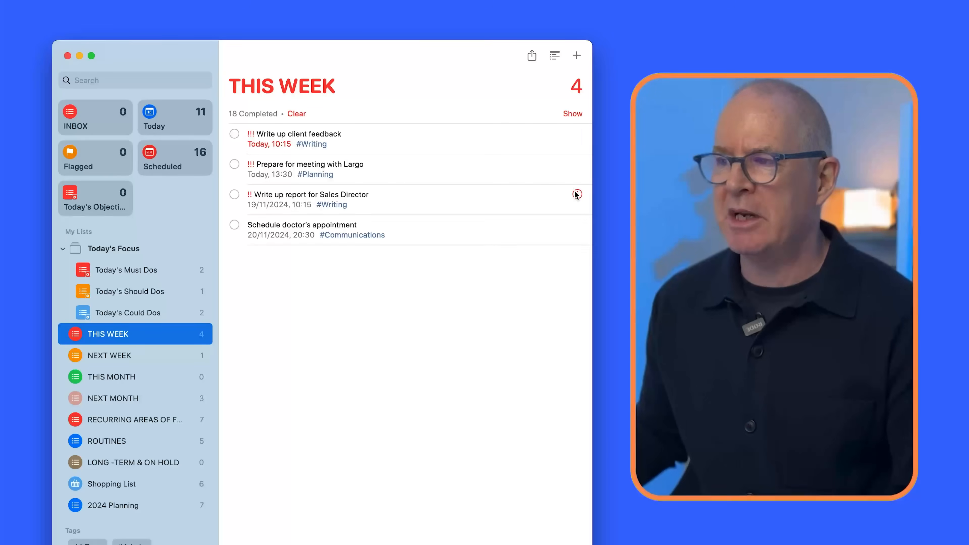
left_click(576, 193)
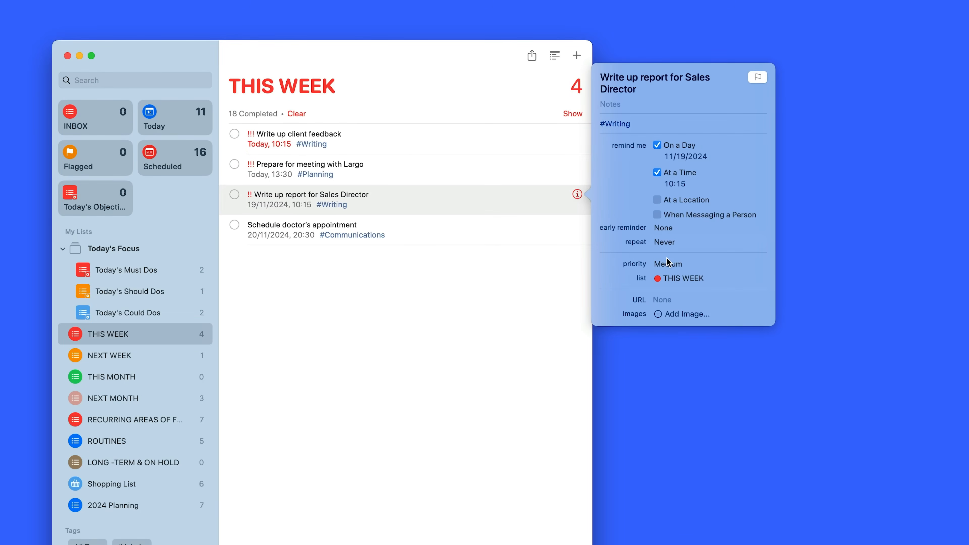
mouse_move(631, 267)
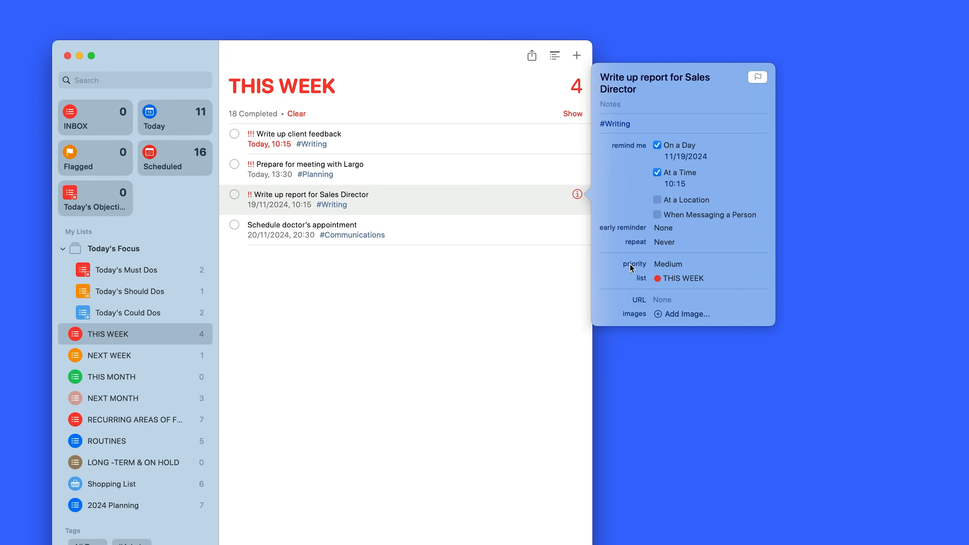
Keep priority at Medium and start changing the due date to 11/13/2024
left_click(668, 264)
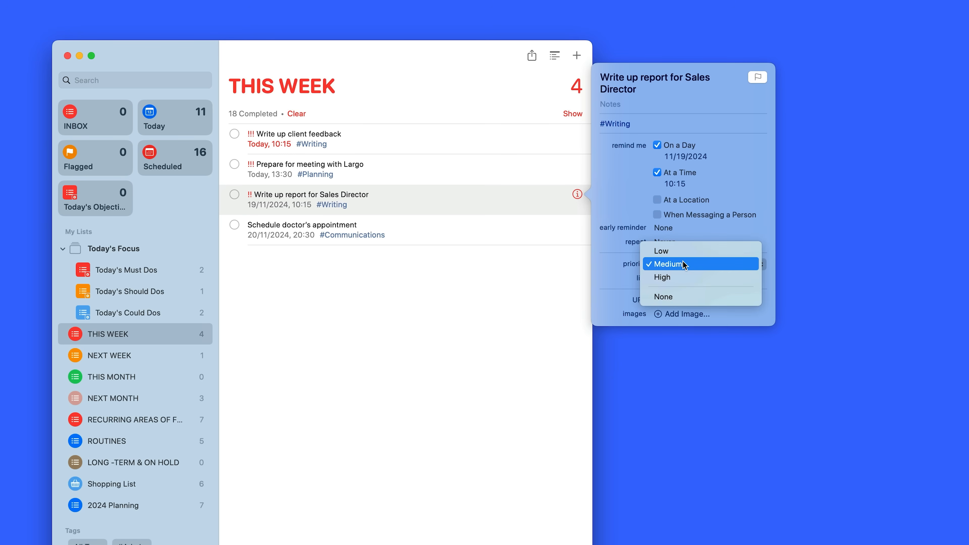
left_click(669, 264)
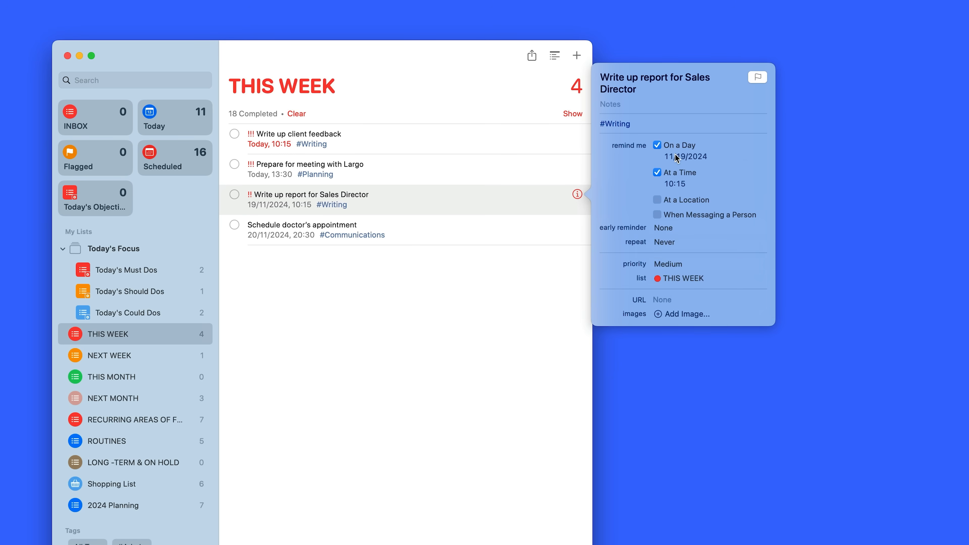
left_click(683, 156)
type("3")
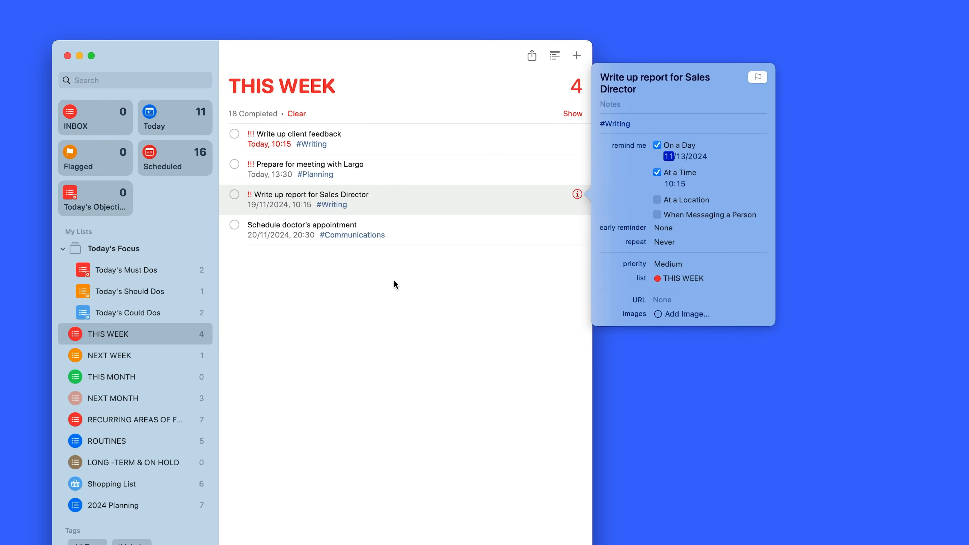
Finish editing, then collapse and re-expand the Today's Focus folder
left_click(130, 291)
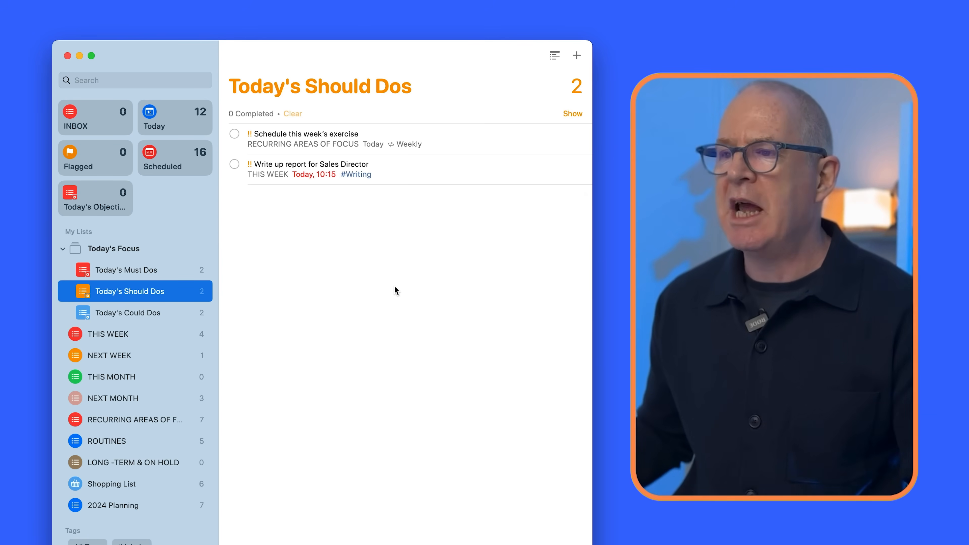
mouse_move(266, 294)
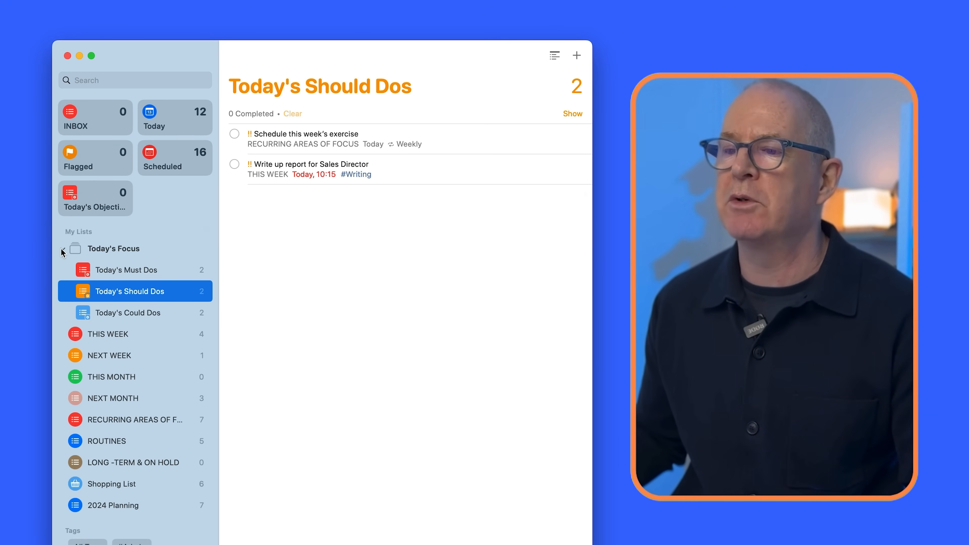
left_click(62, 248)
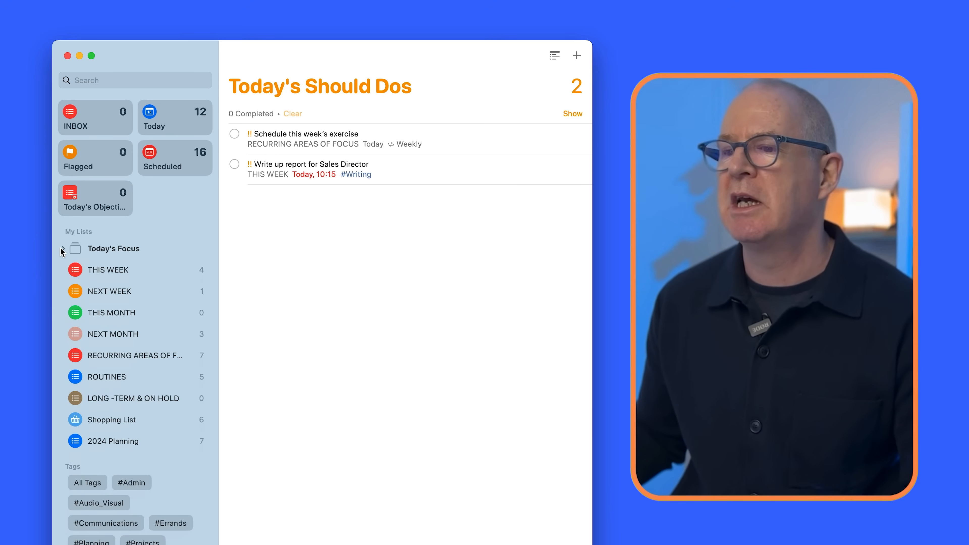
left_click(61, 249)
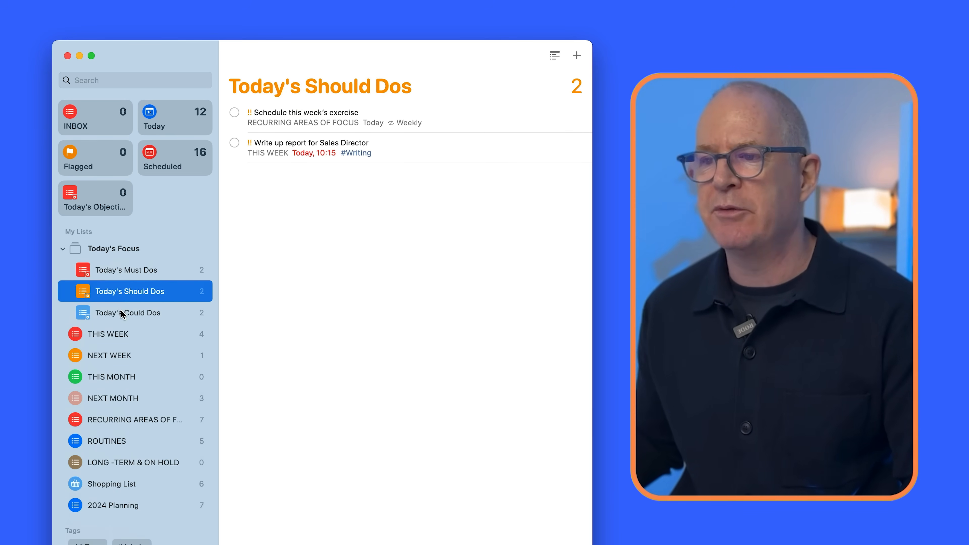
Check Must, Should and Could Dos in turn, then view all Today's Focus lists together
left_click(127, 270)
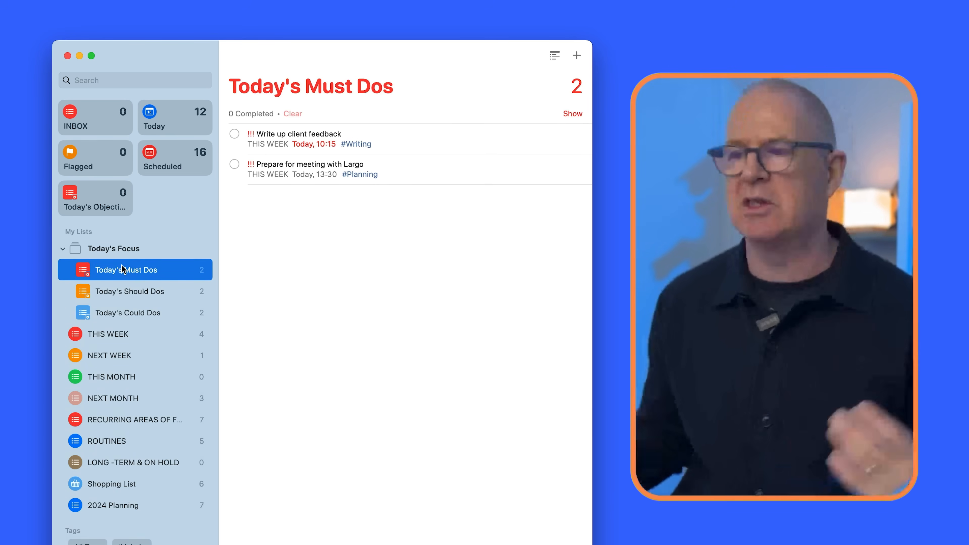
left_click(130, 291)
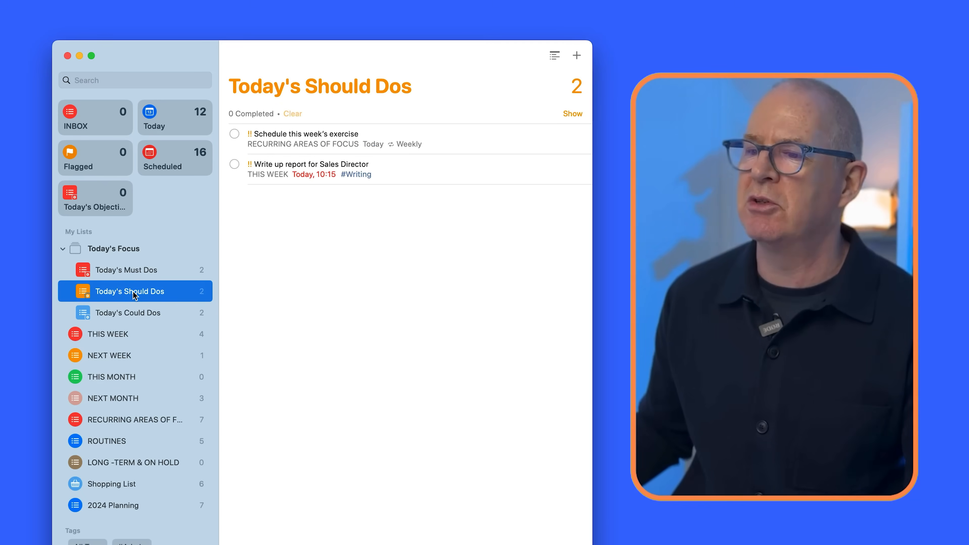
left_click(128, 312)
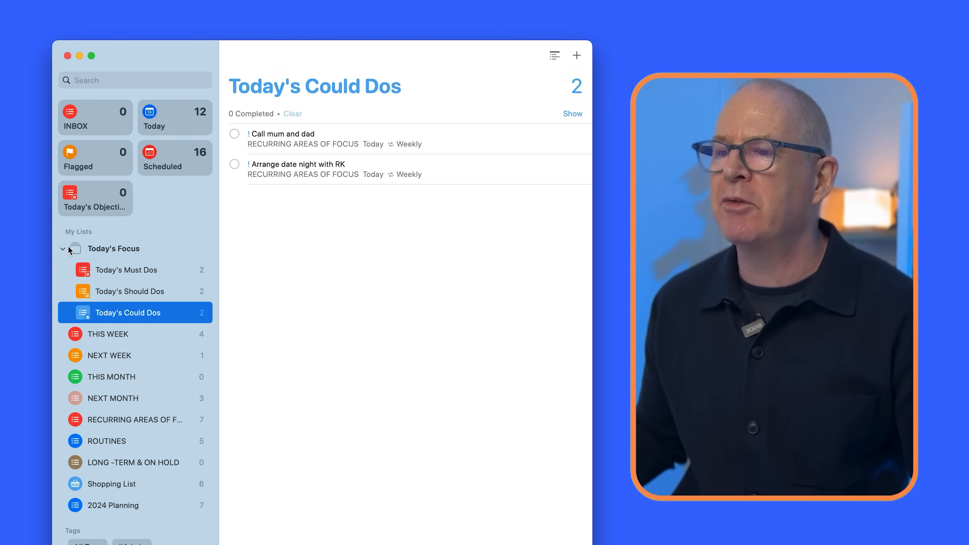
left_click(114, 247)
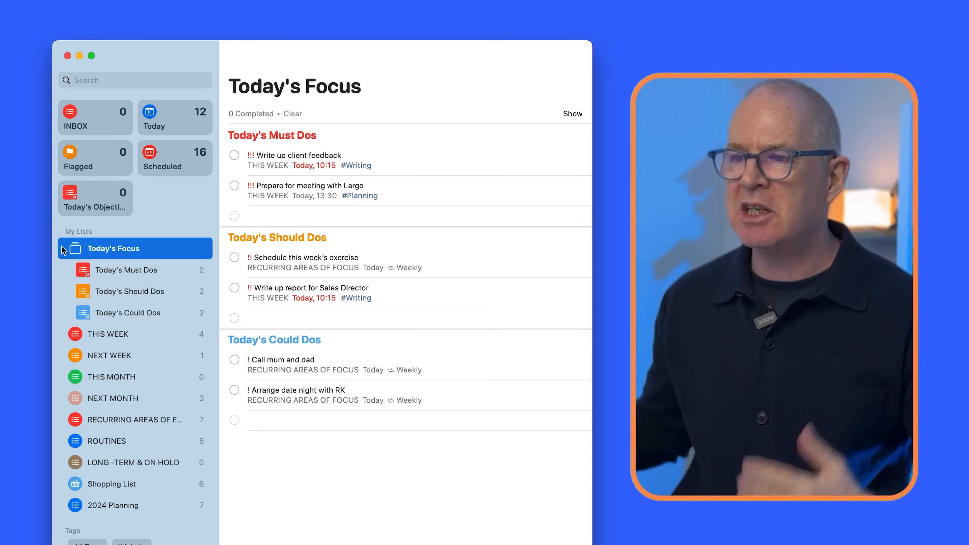
Toggle the Today's Focus group and show its grouped overview
left_click(63, 248)
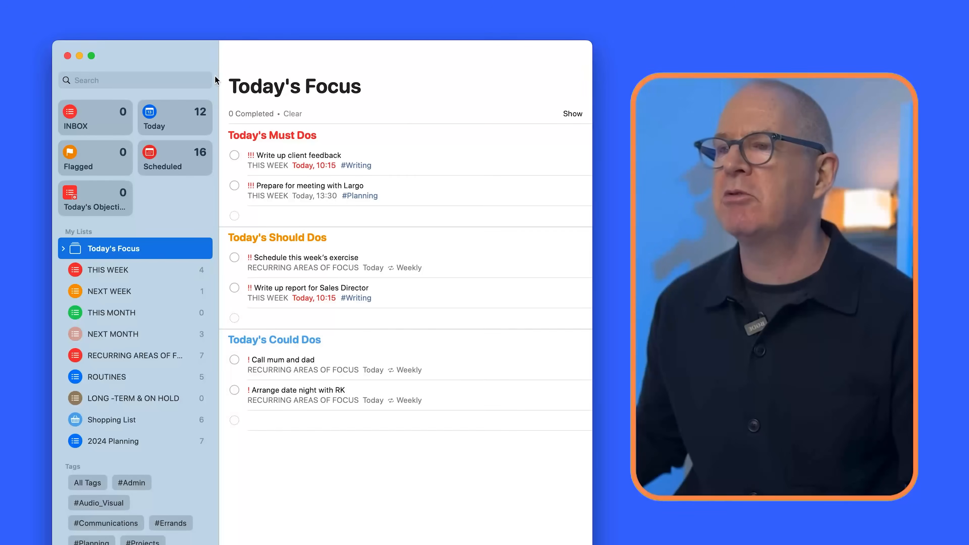
left_click(63, 248)
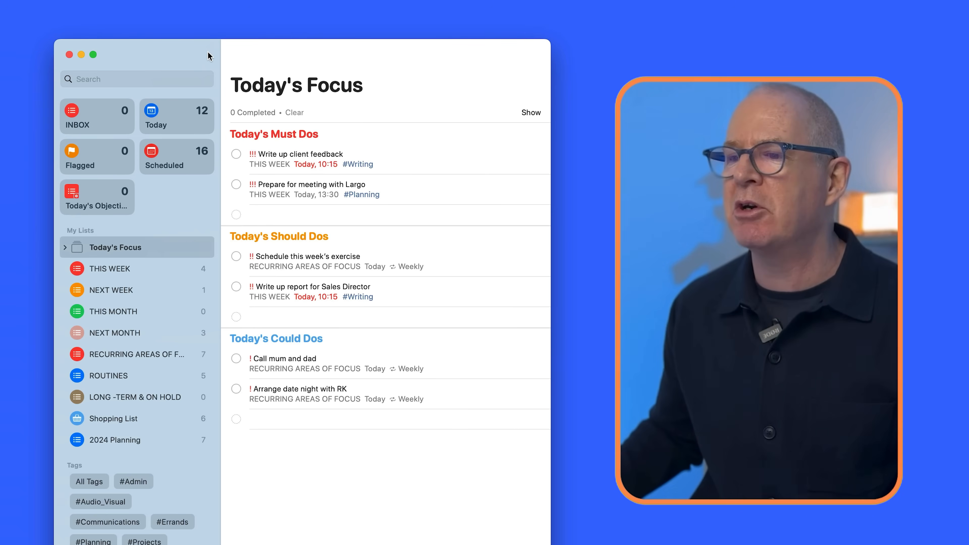
left_click(110, 267)
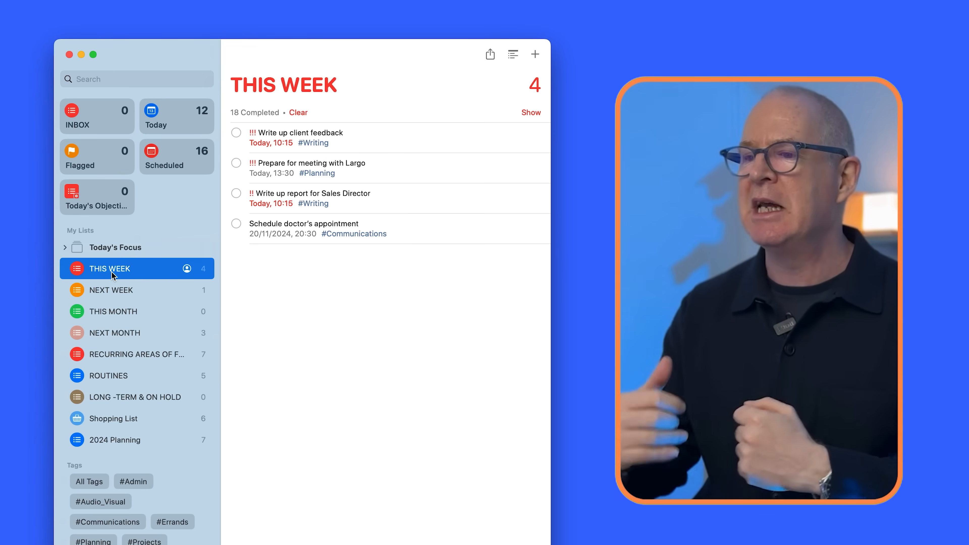
mouse_move(102, 251)
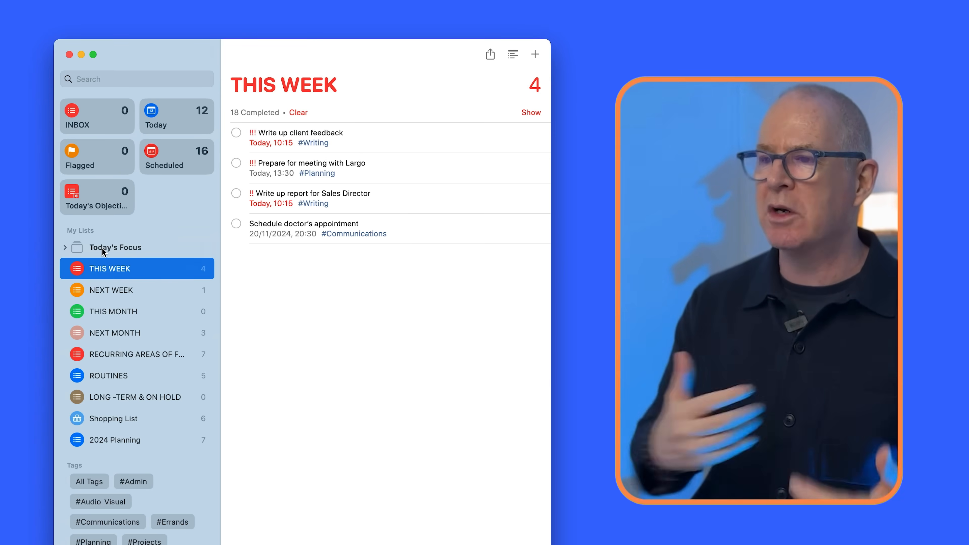
left_click(115, 247)
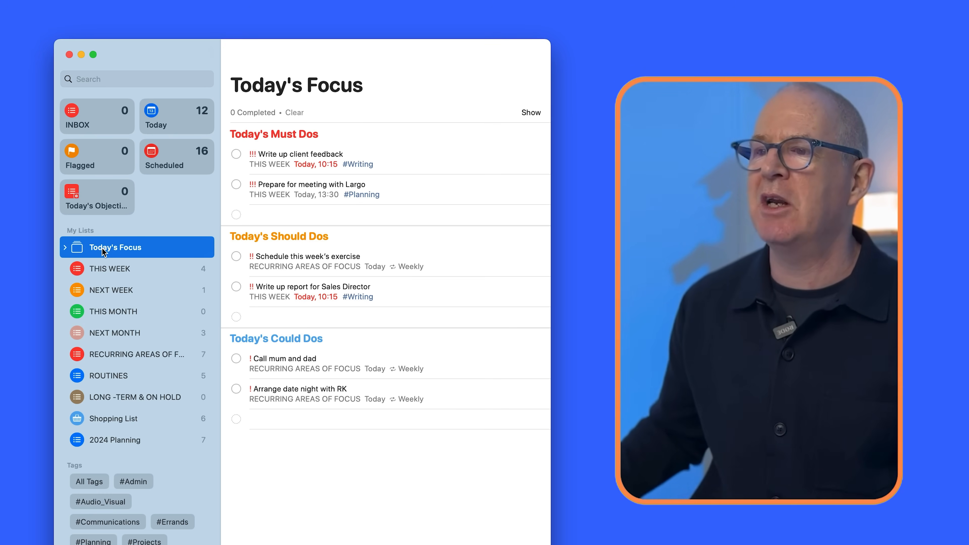
Compare the Today's Focus overview with the built-in Today list
left_click(176, 117)
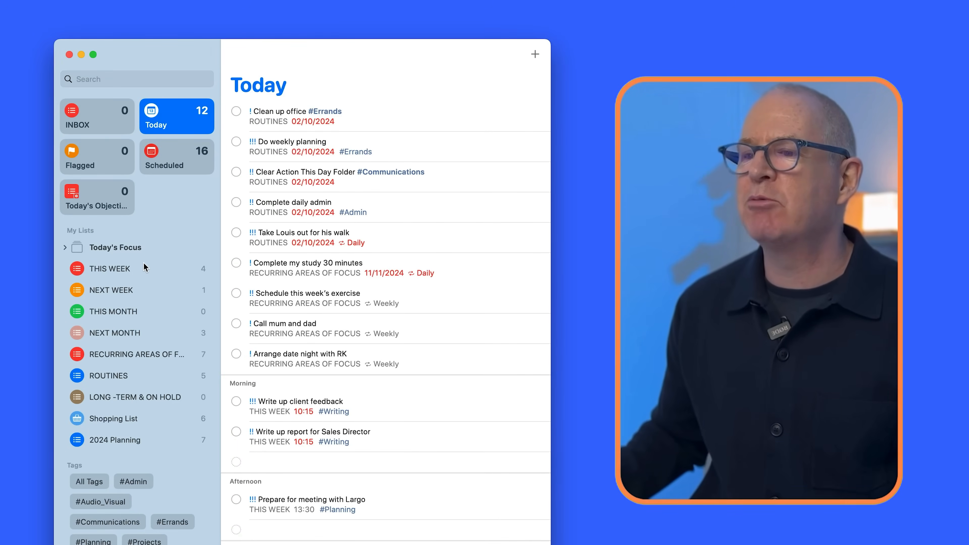
left_click(115, 247)
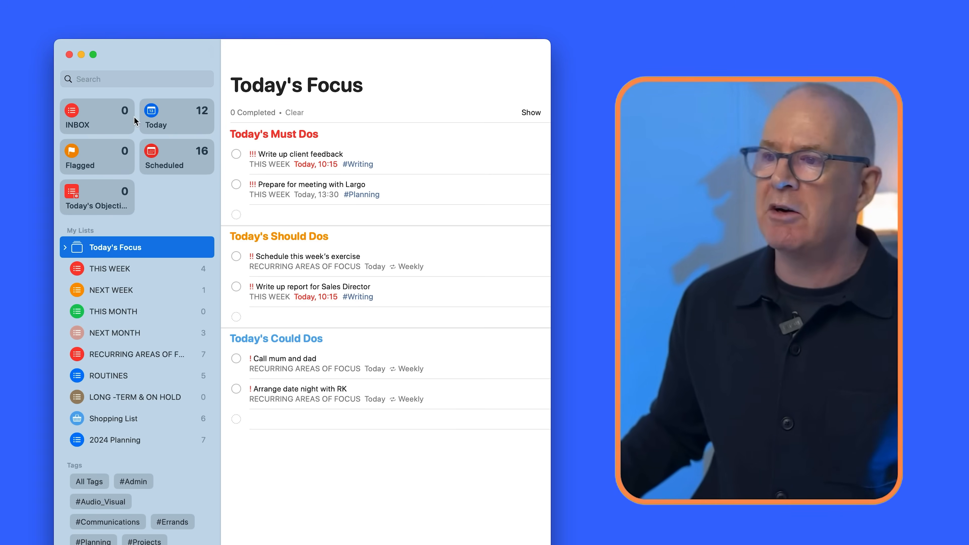
left_click(176, 116)
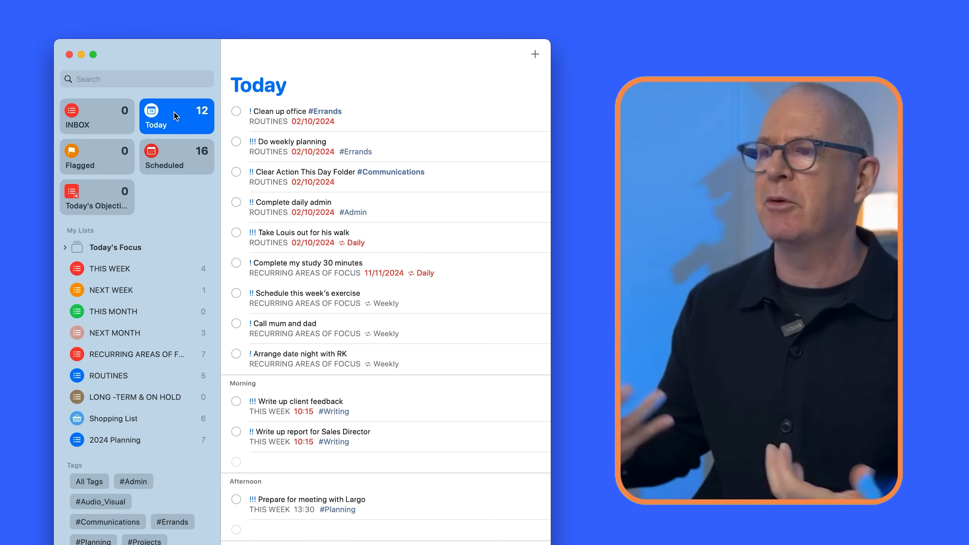
mouse_move(267, 122)
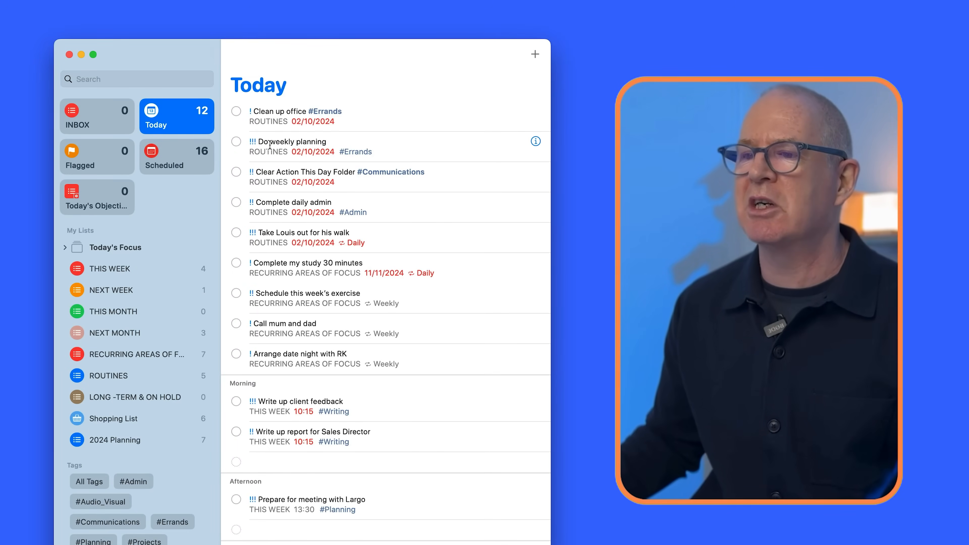
mouse_move(126, 293)
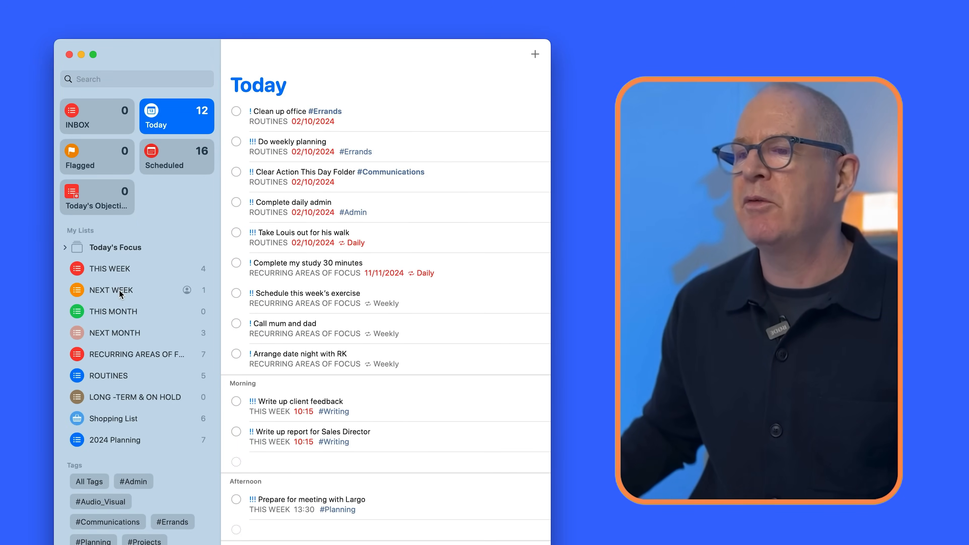
mouse_move(67, 249)
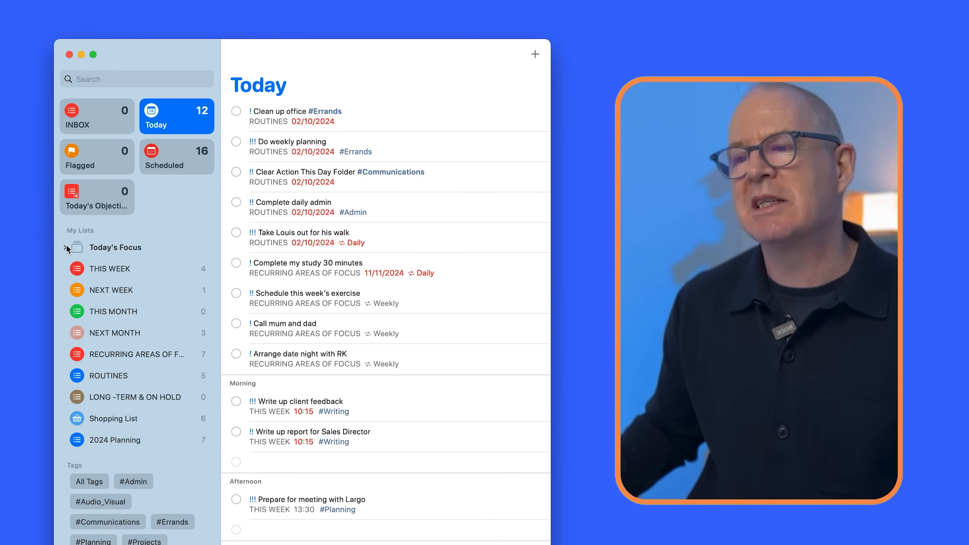
Expand Today's Focus and select the Today's Should Dos smart list
left_click(64, 247)
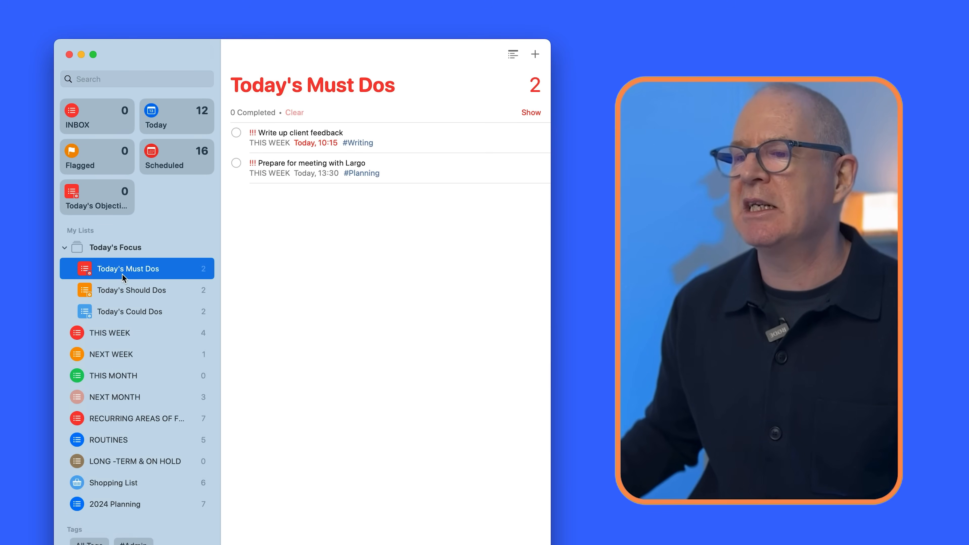
left_click(130, 290)
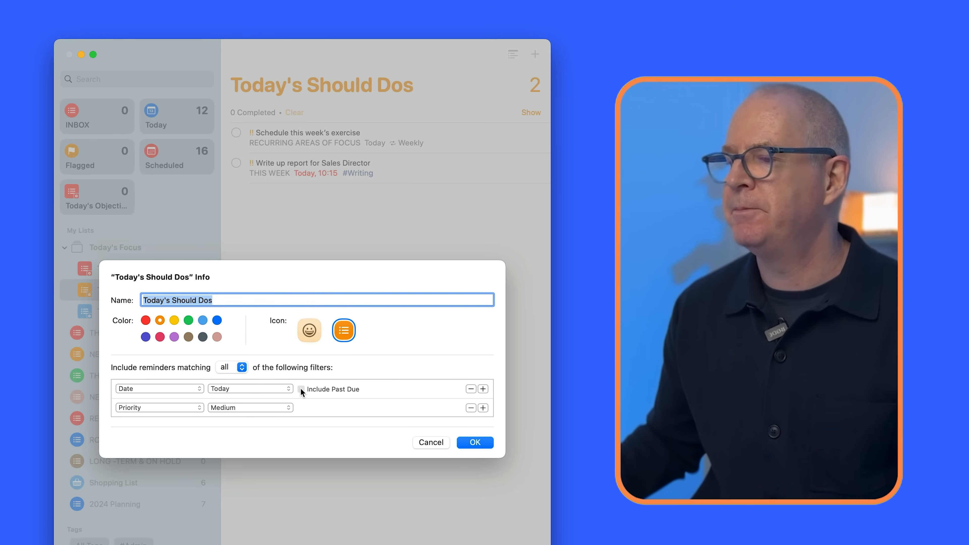
Tick Include Past Due for Today's Should Dos and Today's Could Dos smart lists
left_click(475, 443)
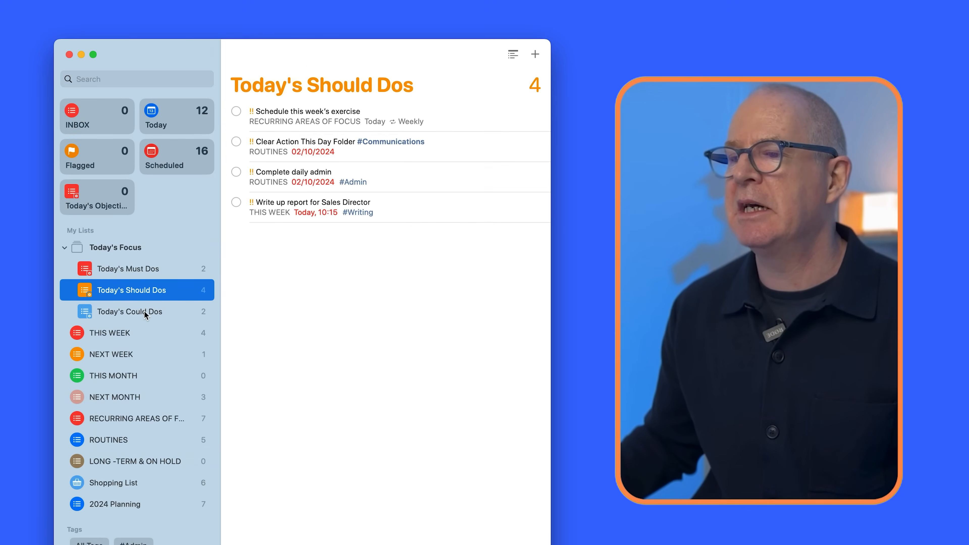
right_click(130, 311)
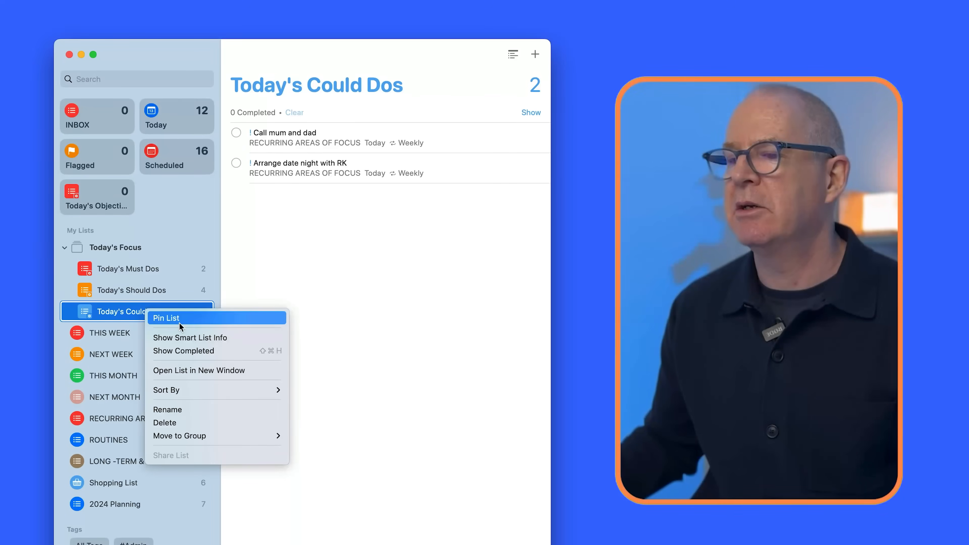
mouse_move(190, 337)
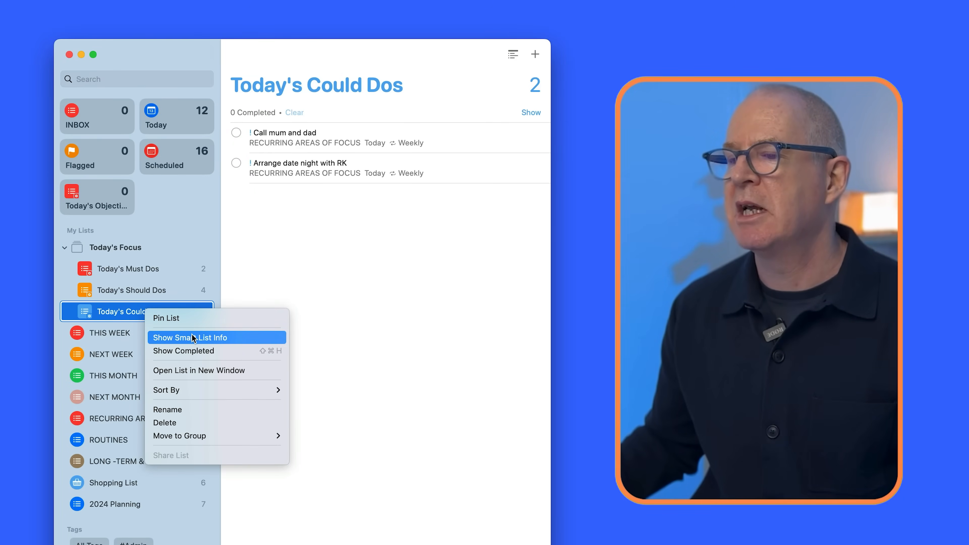
left_click(190, 337)
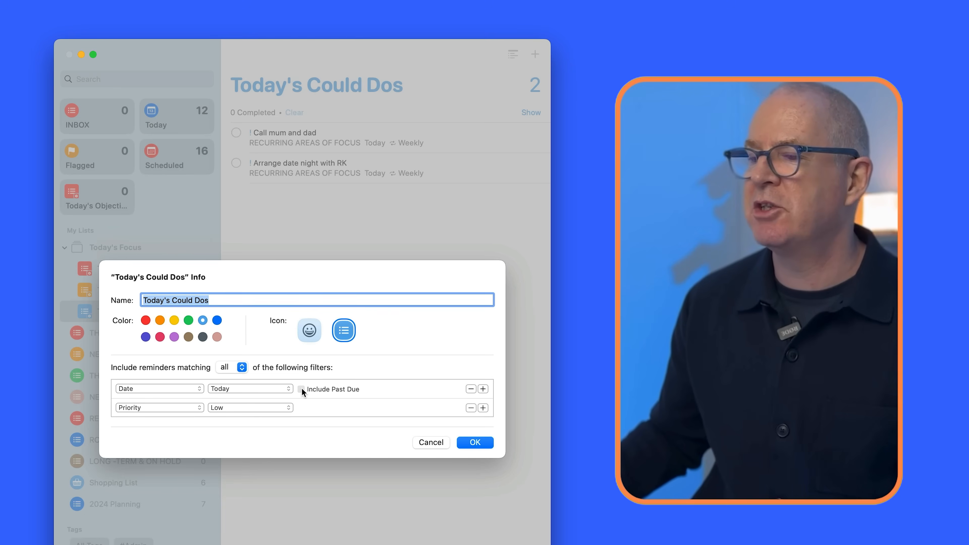
left_click(474, 442)
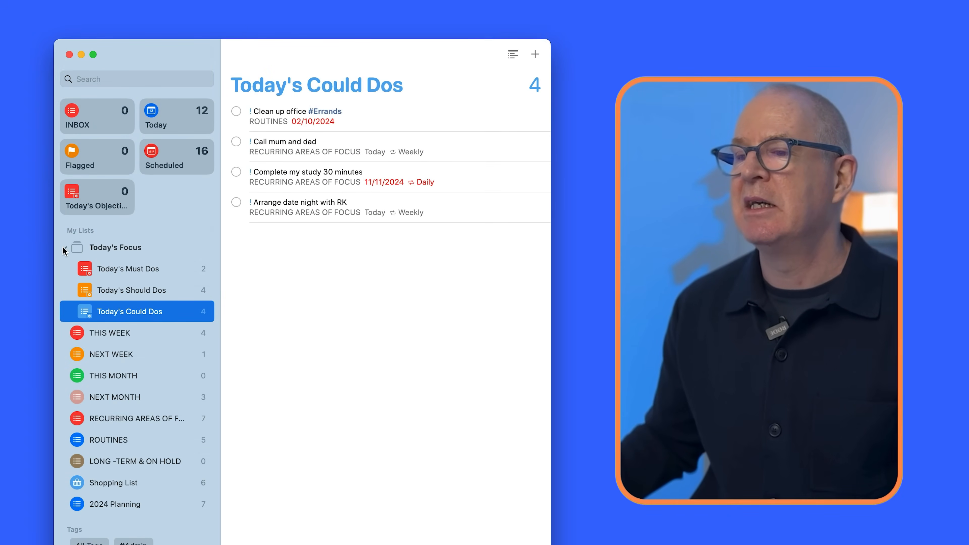
Return to the Today's Focus overview showing four tasks in Should and Could Dos
left_click(115, 247)
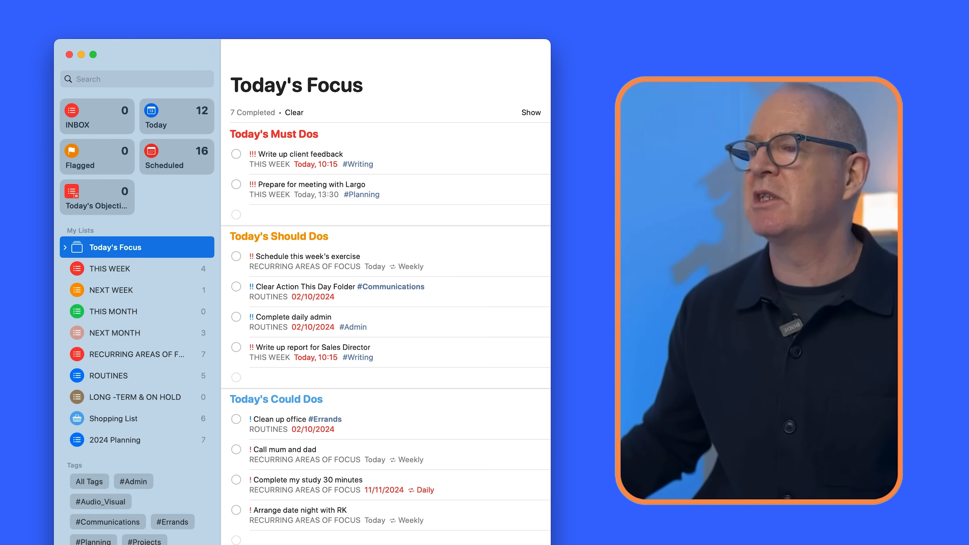
mouse_move(319, 149)
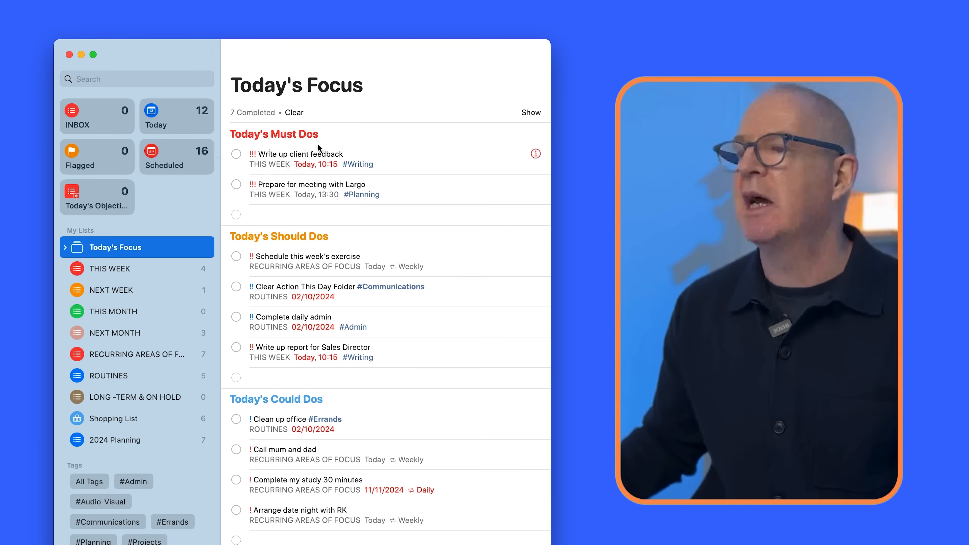
mouse_move(318, 226)
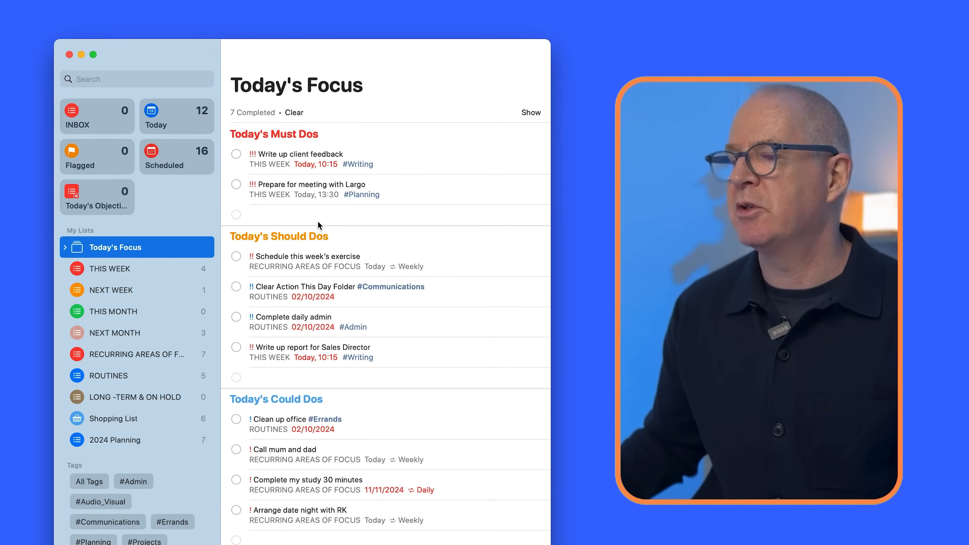
mouse_move(299, 446)
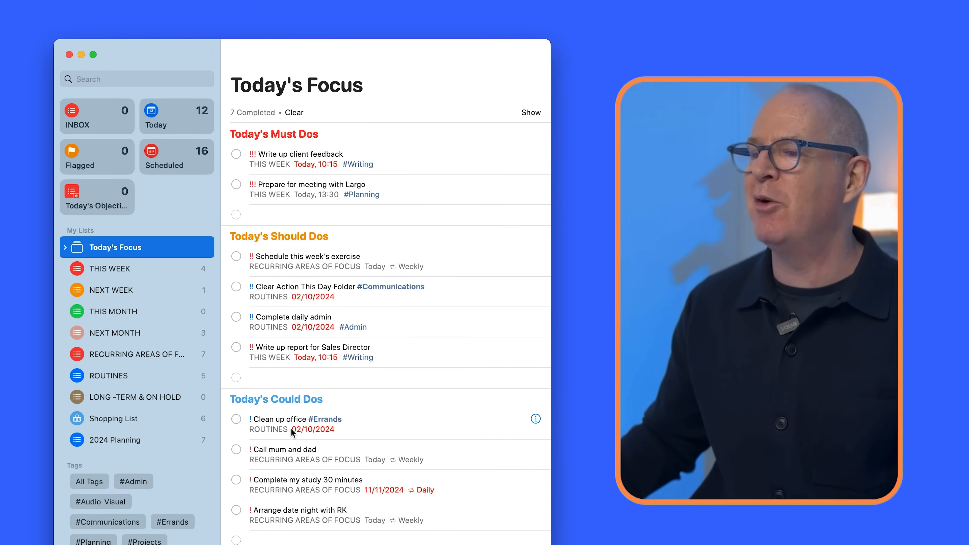
mouse_move(311, 350)
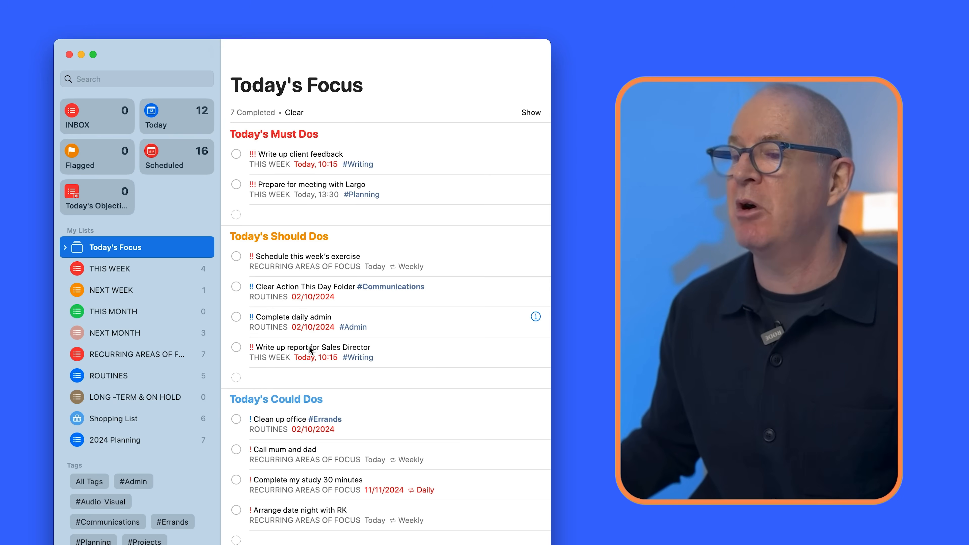
mouse_move(395, 407)
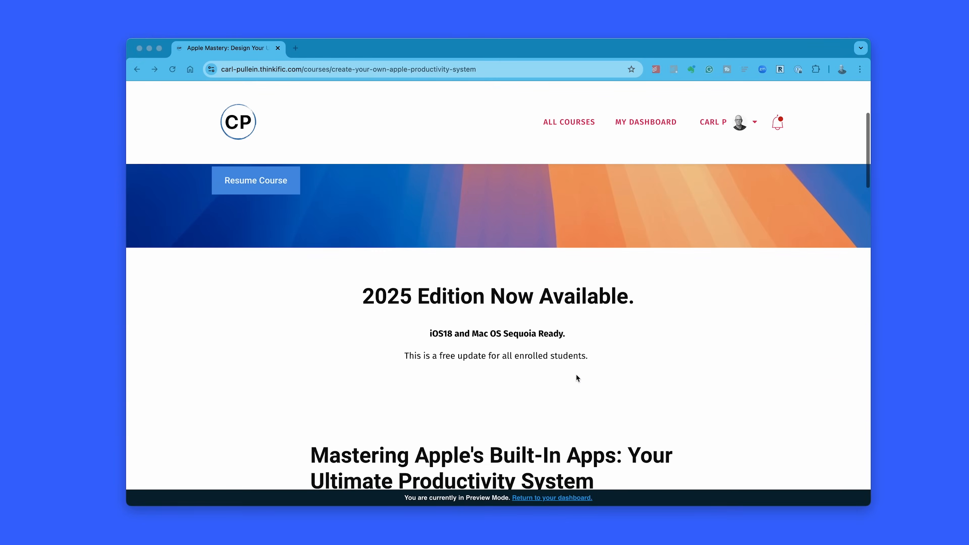
scroll("down", 3)
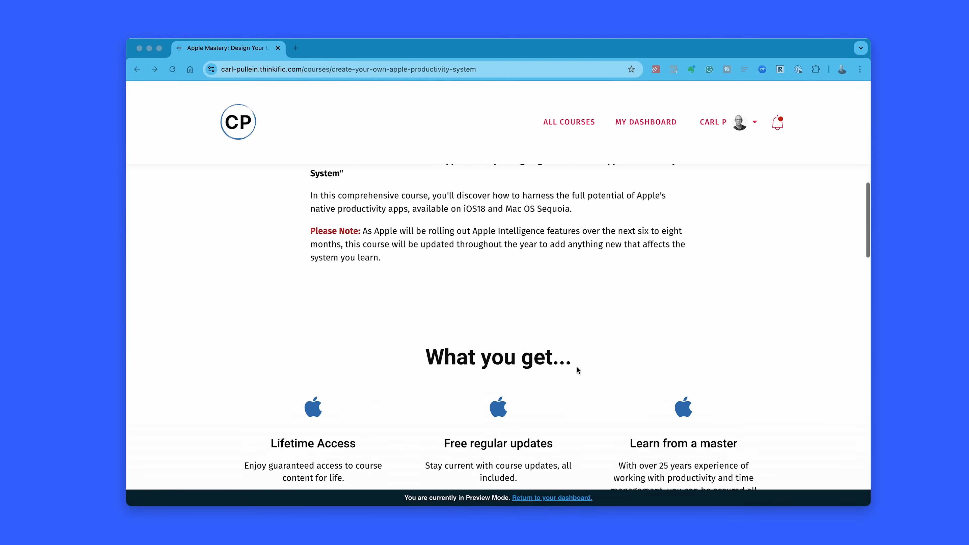
scroll("up", 3)
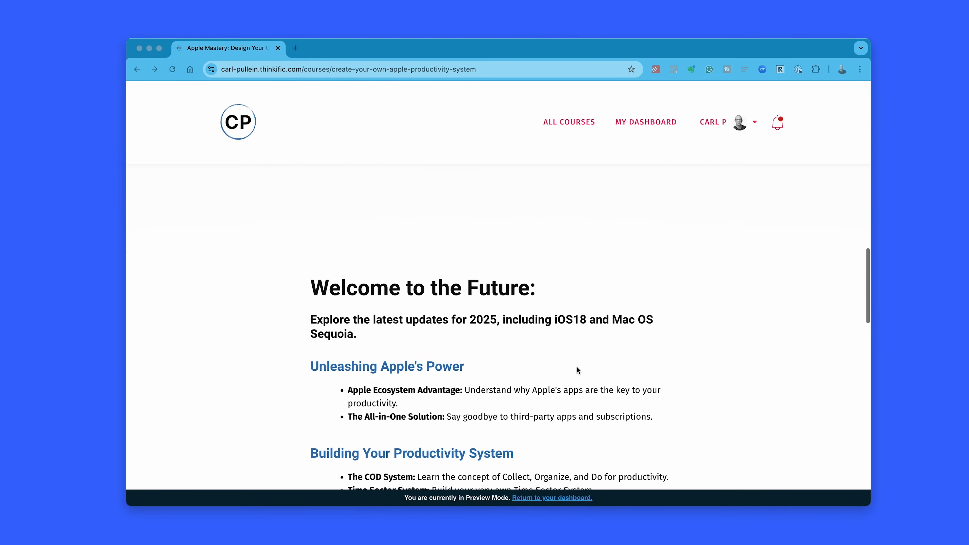
scroll("down", 3)
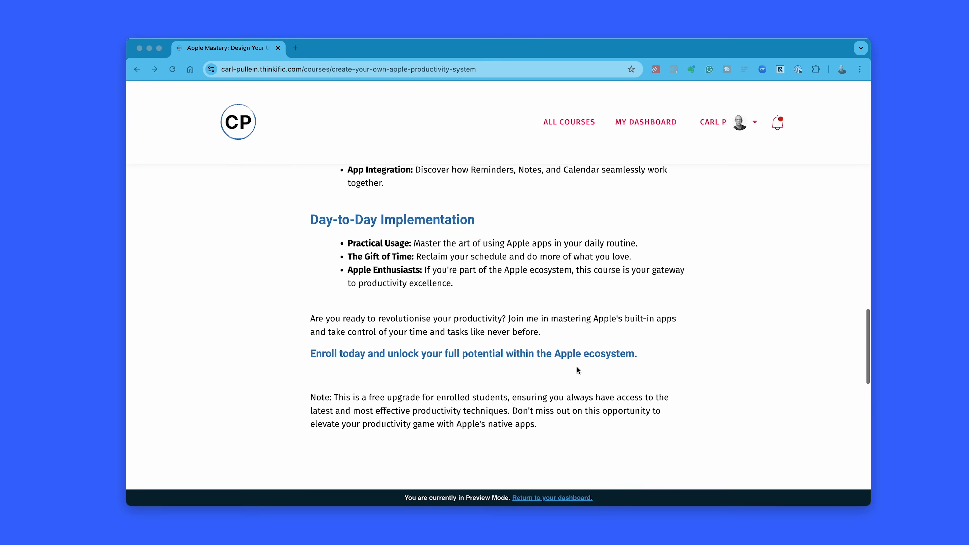